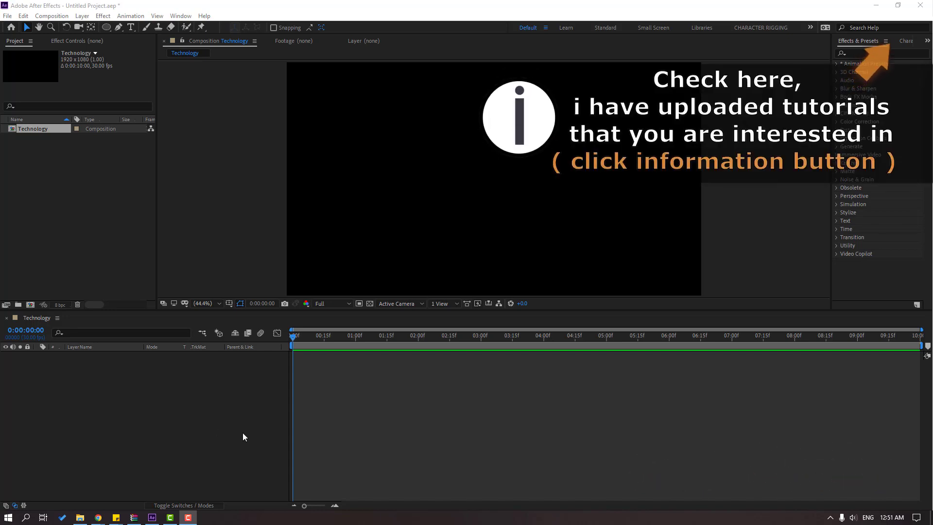
Add a new 1920x1080 black solid layer named BG to the Technology composition.
{"action": "right_click", "coordinate": [243, 436]}
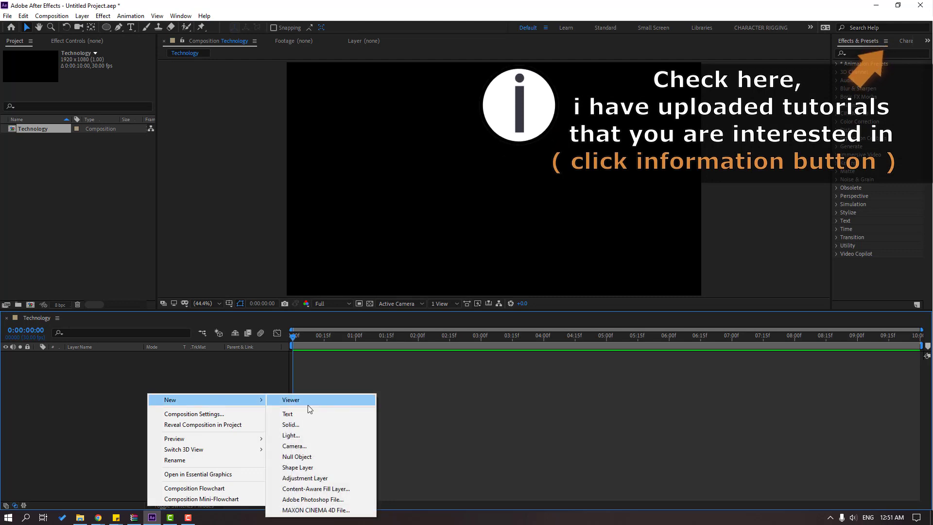
{"action": "left_click", "coordinate": [291, 424]}
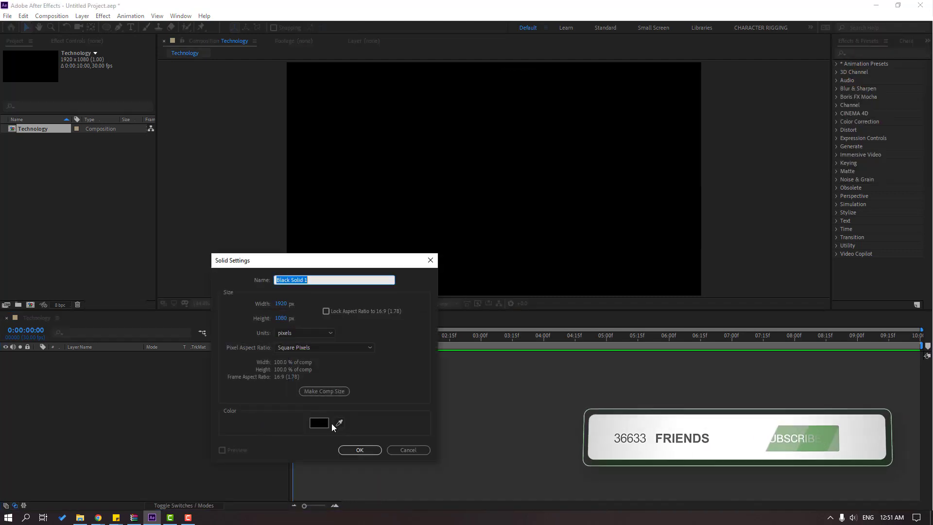
{"action": "left_click", "coordinate": [360, 449]}
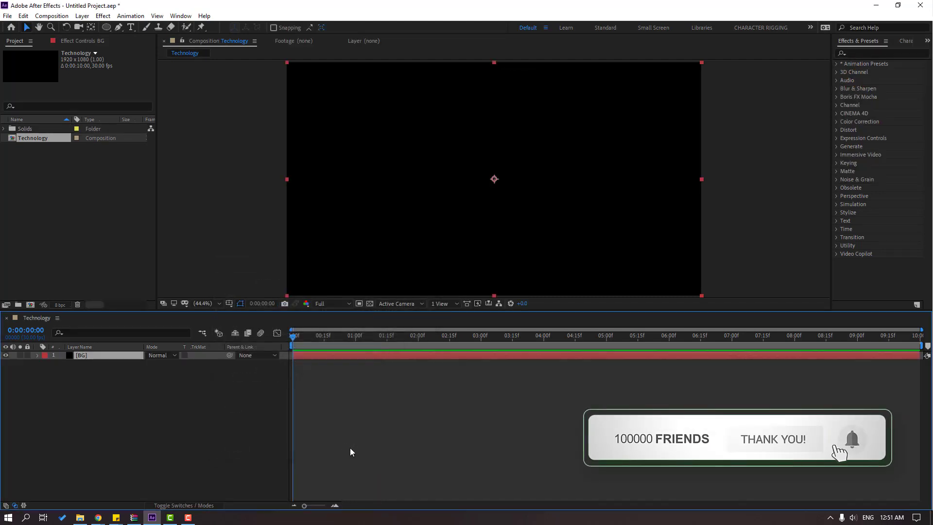
Find Fractal Noise by searching 'noise' and apply it to the BG layer.
{"action": "left_click", "coordinate": [880, 52]}
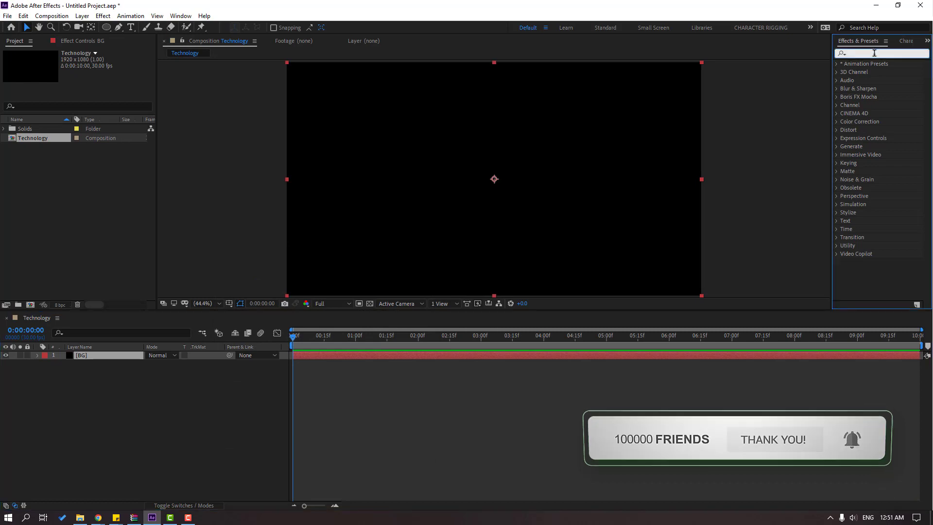
{"action": "type", "text": "noise"}
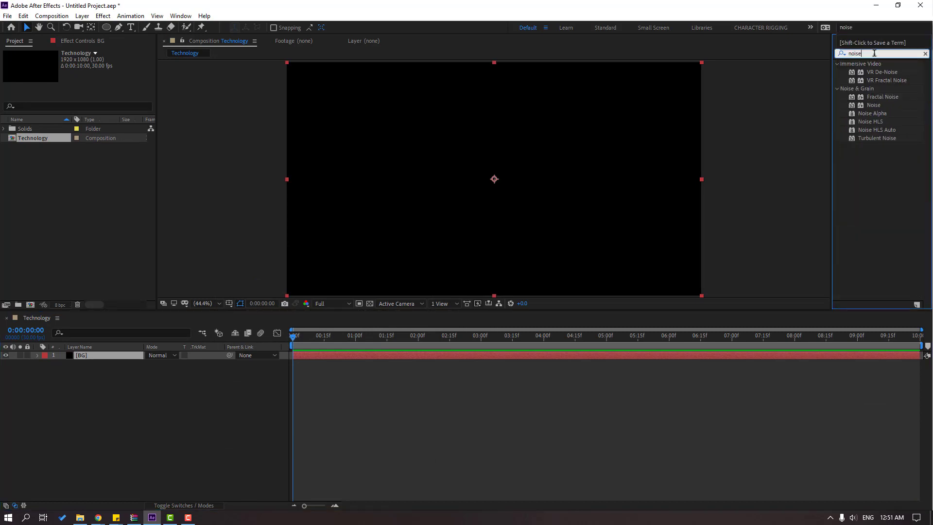
{"action": "mouse_move", "coordinate": [867, 104]}
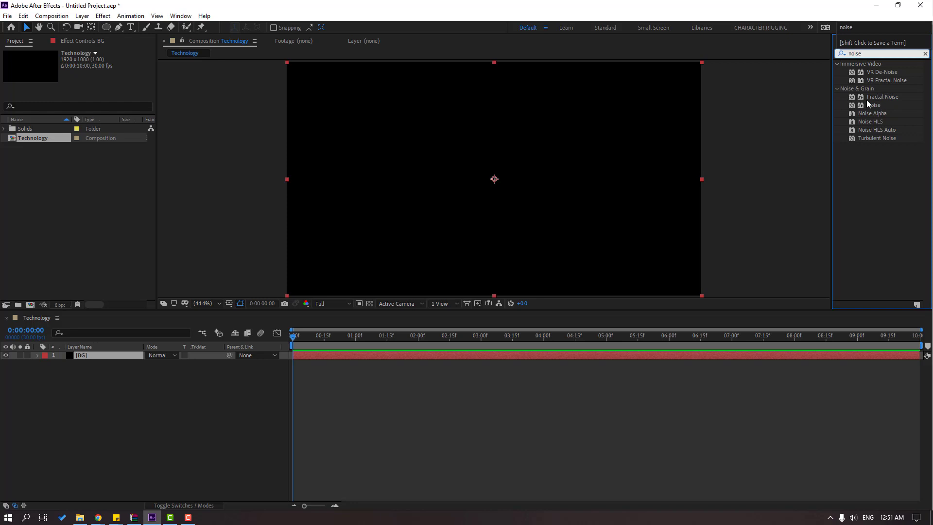
{"action": "double_click", "coordinate": [883, 96]}
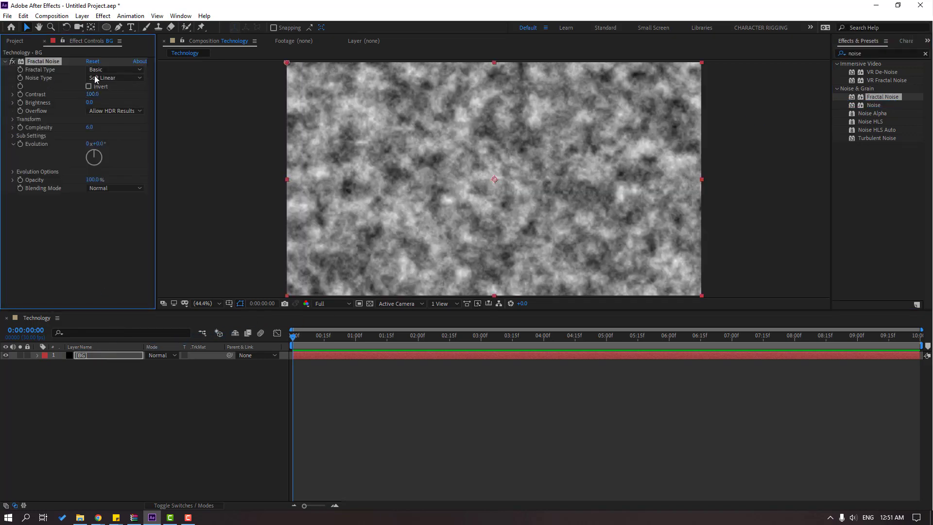
Set the Fractal Noise to Fractal Type Max with Block noise for a blocky pattern.
{"action": "left_click", "coordinate": [116, 69]}
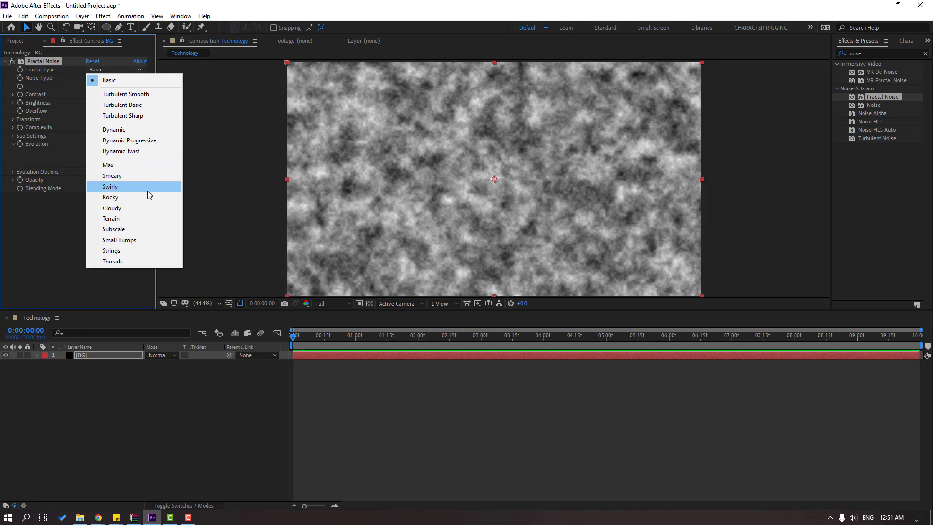
{"action": "mouse_move", "coordinate": [122, 165]}
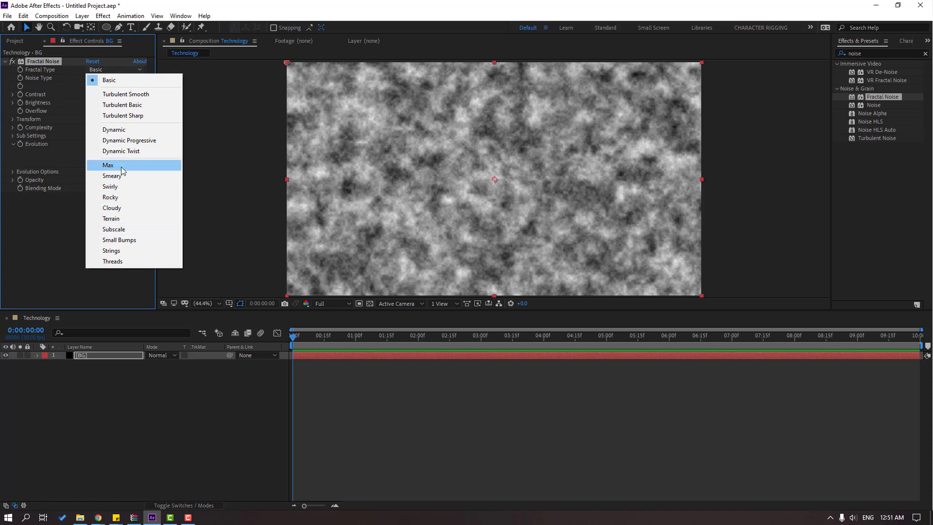
{"action": "left_click", "coordinate": [108, 165]}
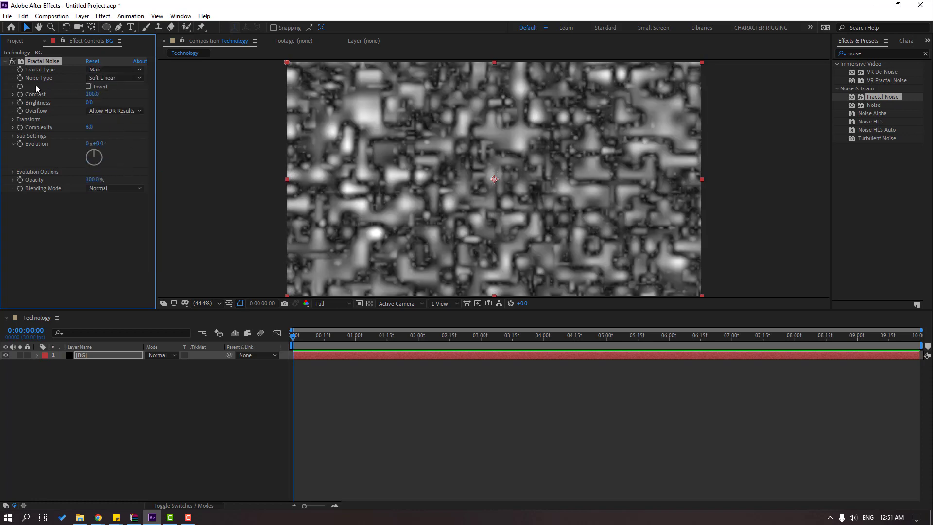
{"action": "left_click", "coordinate": [112, 77]}
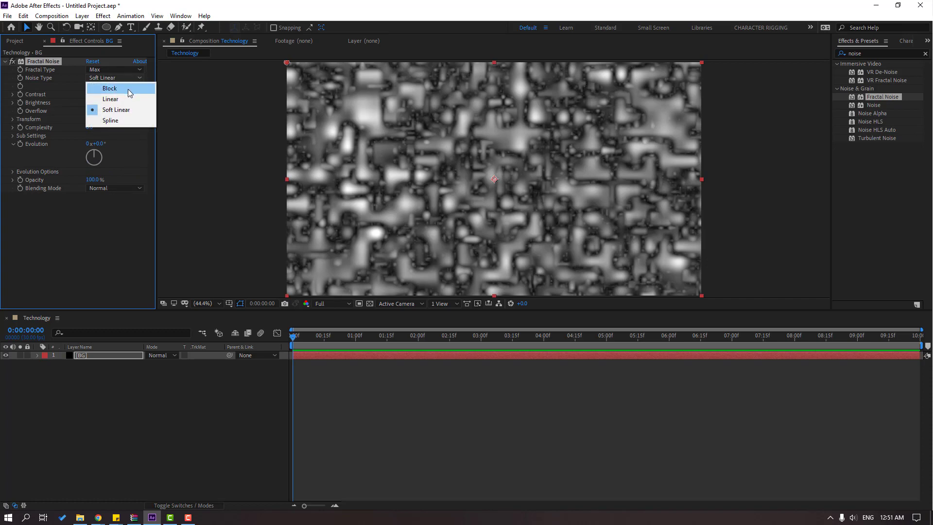
{"action": "left_click", "coordinate": [109, 89]}
{"action": "type", "text": "e"}
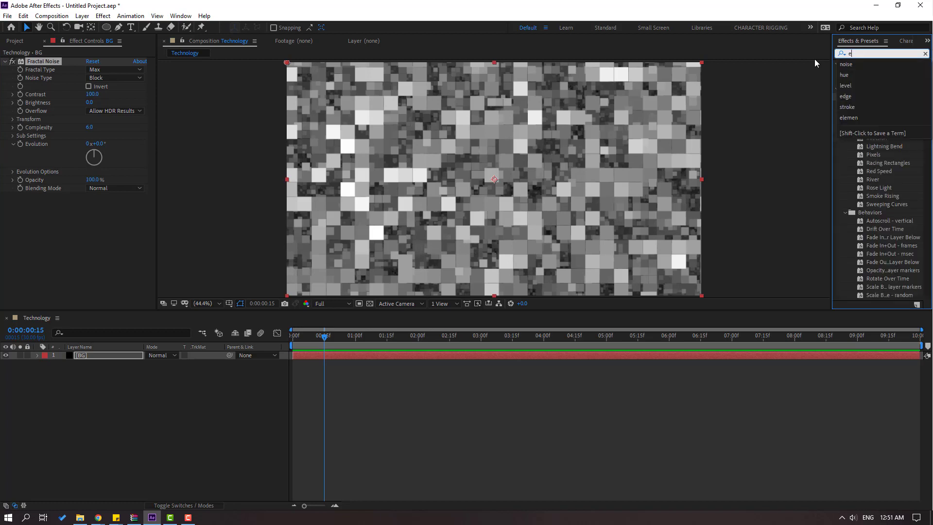
Apply Find Edges to BG, inverted and blended about 53% with the original blocks.
{"action": "type", "text": "dge"}
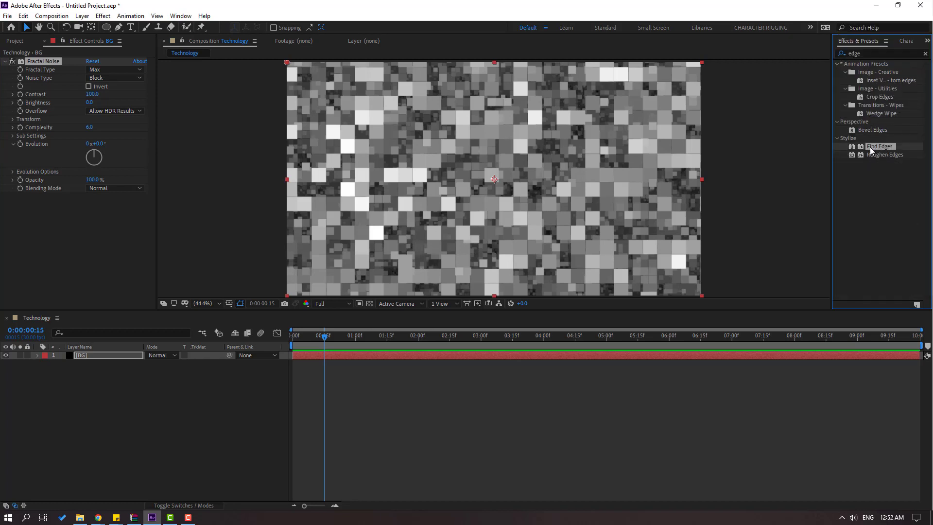
{"action": "double_click", "coordinate": [881, 147]}
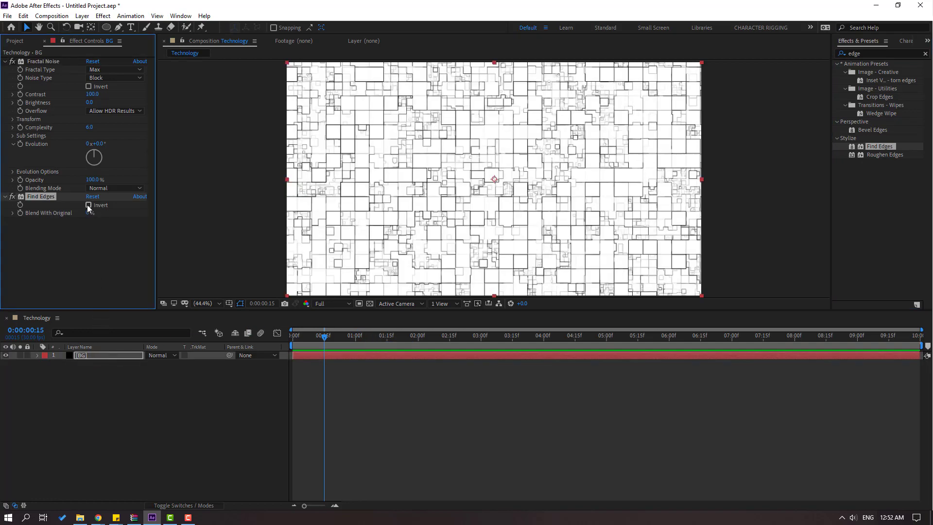
{"action": "left_click", "coordinate": [89, 205]}
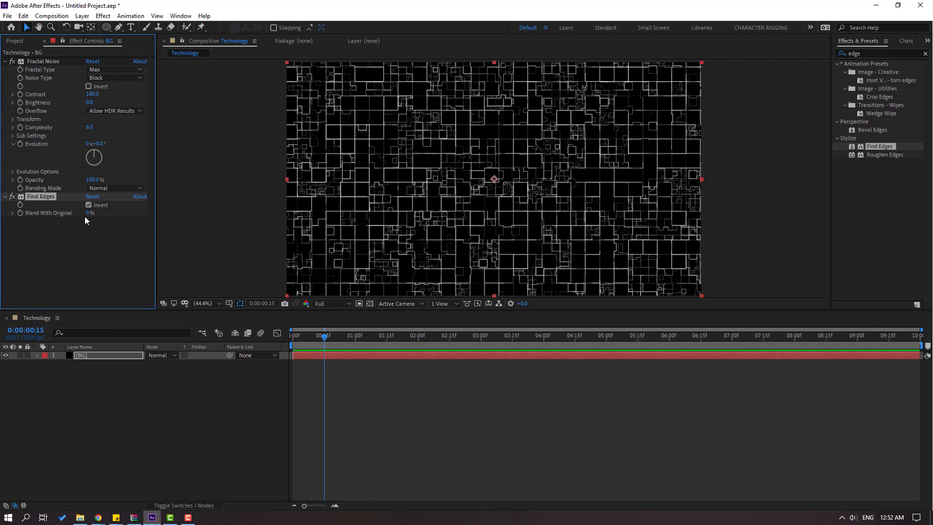
{"action": "left_click_drag", "start_coordinate": [90, 213], "coordinate": [118, 213]}
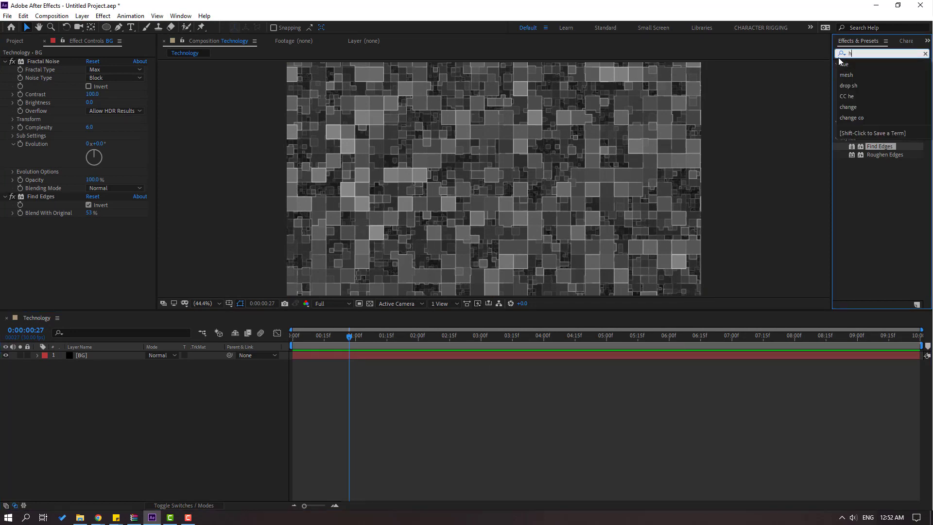
Apply Hue/Saturation to BG with Colorize on and the hue shifted to green.
{"action": "type", "text": "ue"}
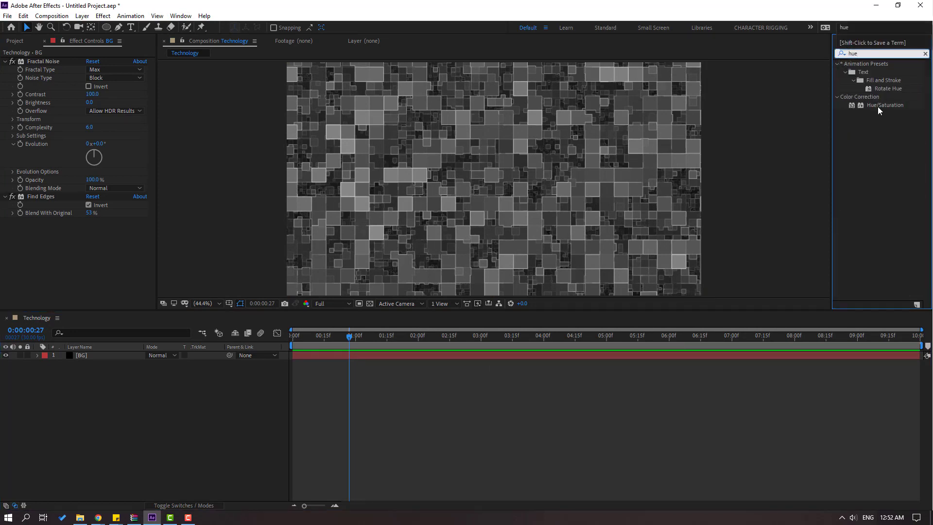
{"action": "double_click", "coordinate": [885, 104]}
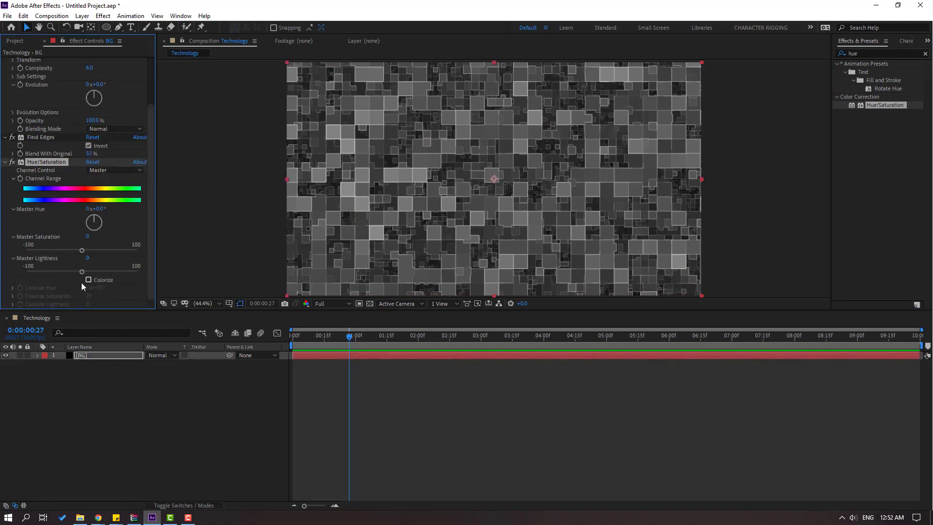
{"action": "left_click", "coordinate": [88, 280]}
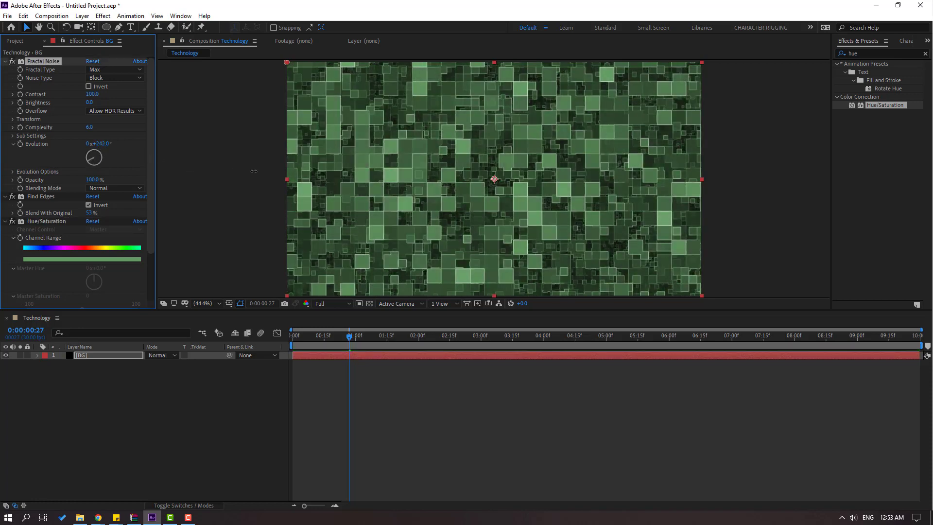
{"action": "left_click_drag", "start_coordinate": [94, 158], "coordinate": [101, 160]}
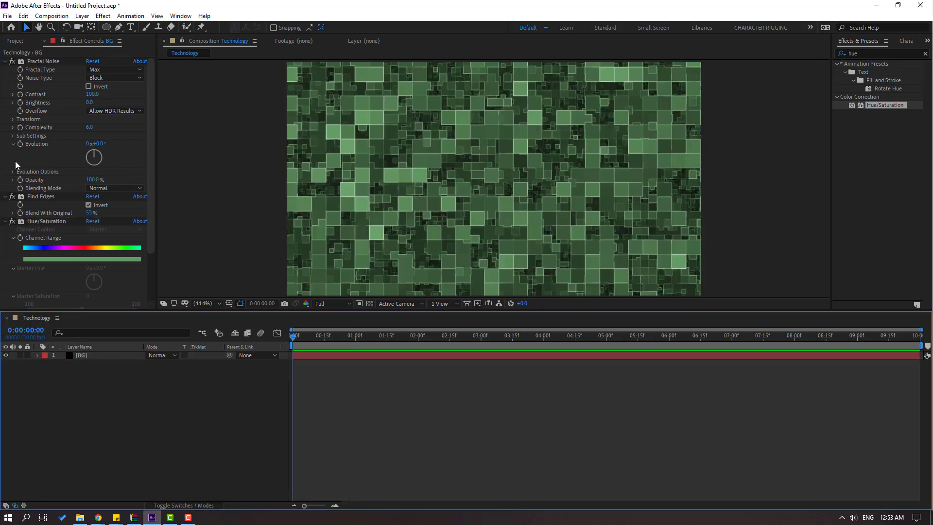
{"action": "mouse_move", "coordinate": [19, 147]}
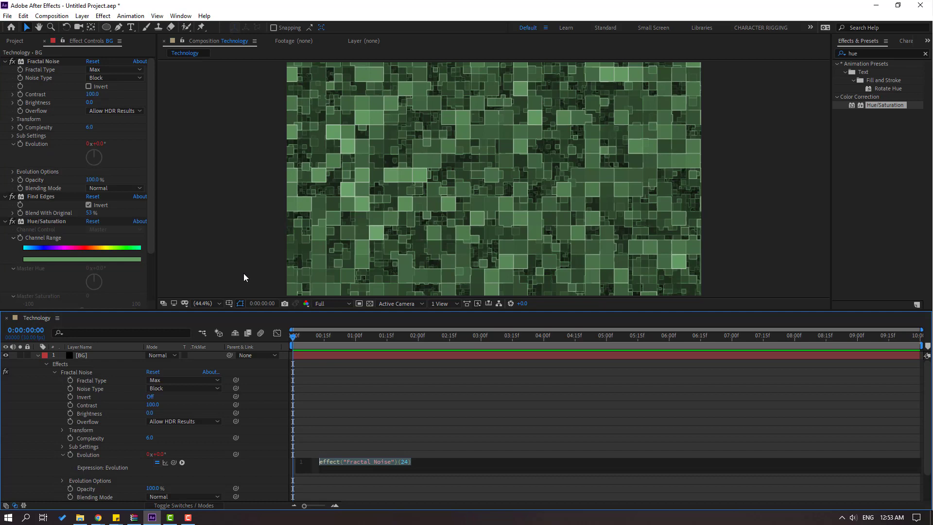
Drive Fractal Noise Evolution with a time*100 expression and preview at lower resolution.
{"action": "type", "text": "time*200"}
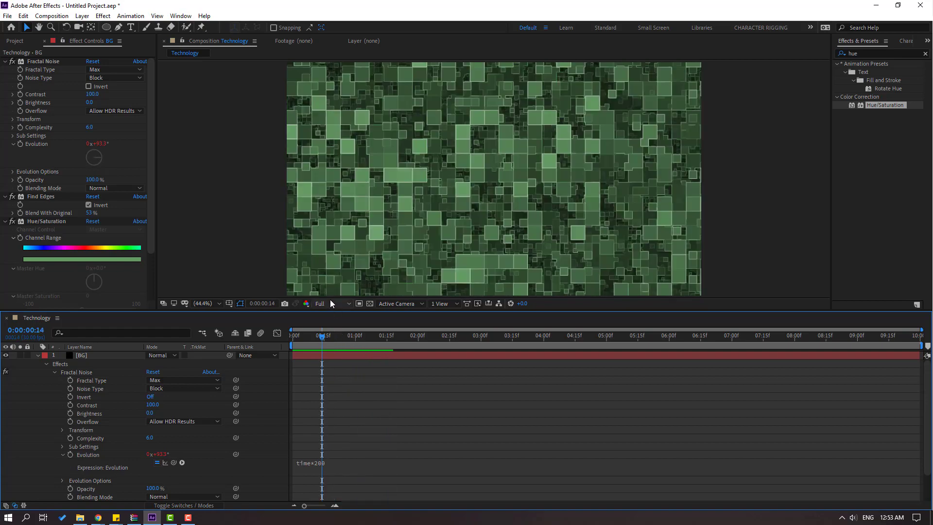
{"action": "left_click", "coordinate": [320, 303]}
{"action": "type", "text": "1"}
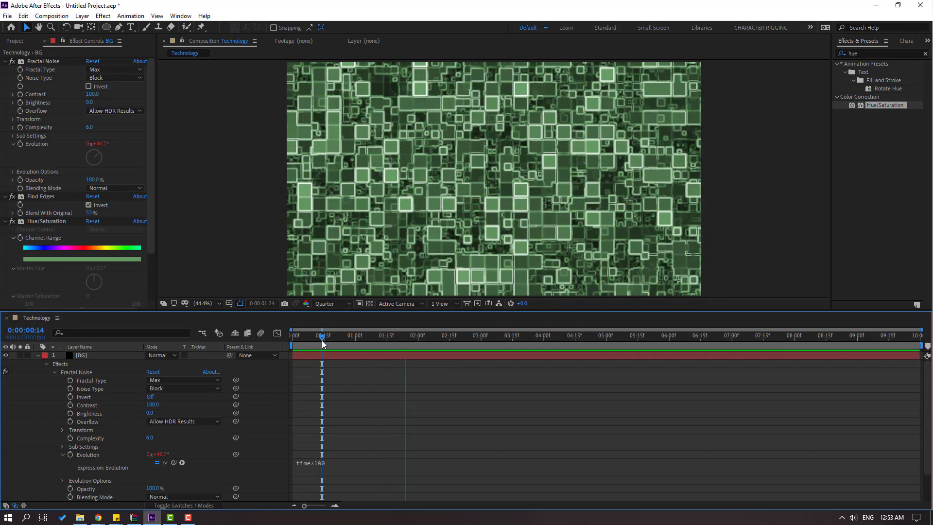
{"action": "left_click", "coordinate": [325, 303]}
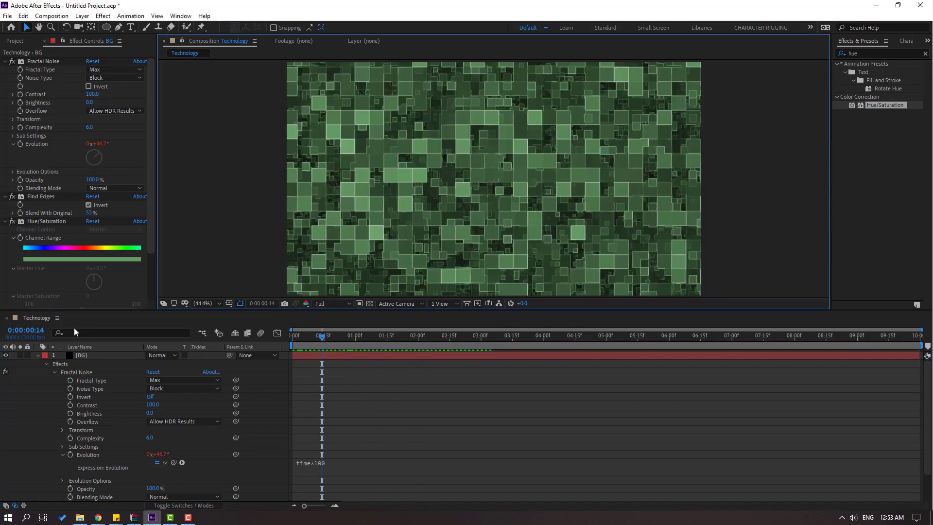
{"action": "left_click", "coordinate": [82, 356]}
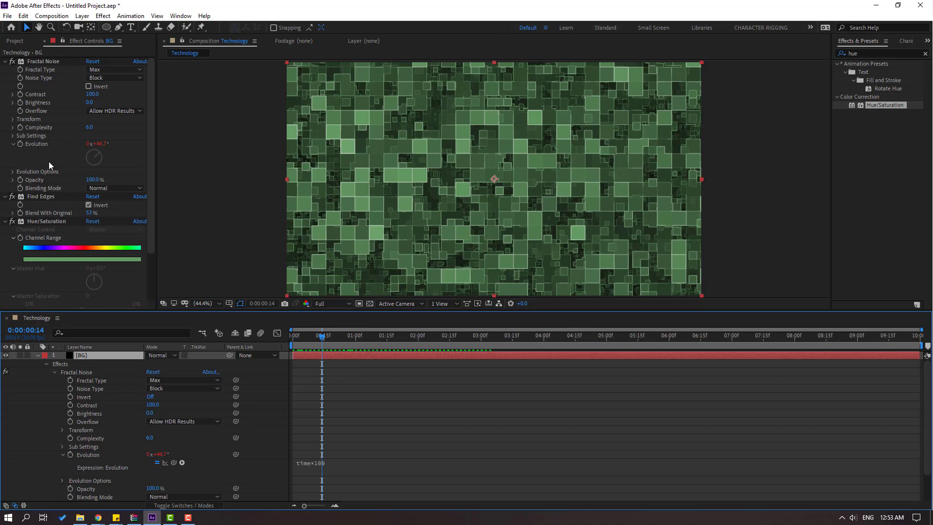
{"action": "mouse_move", "coordinate": [78, 87]}
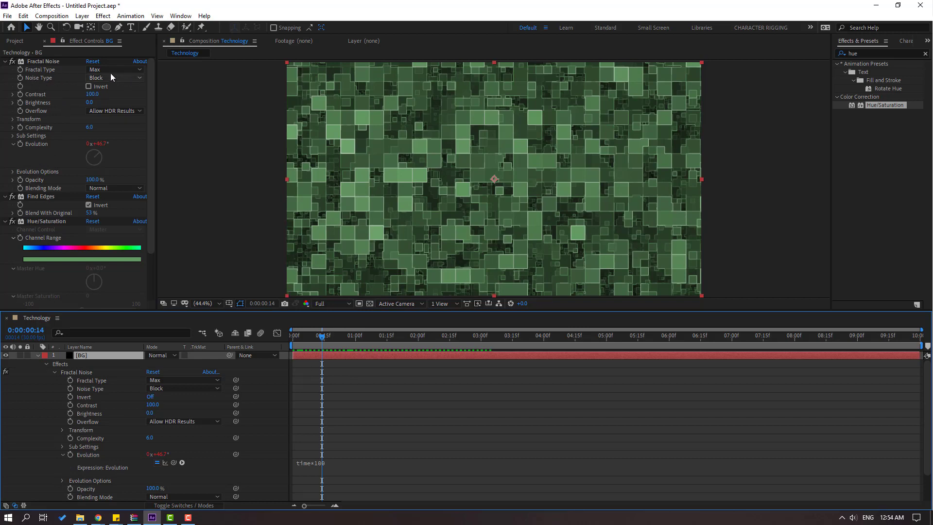
Try the Rocky, Cloudy and Subscale fractal types on the background noise.
{"action": "left_click", "coordinate": [115, 69]}
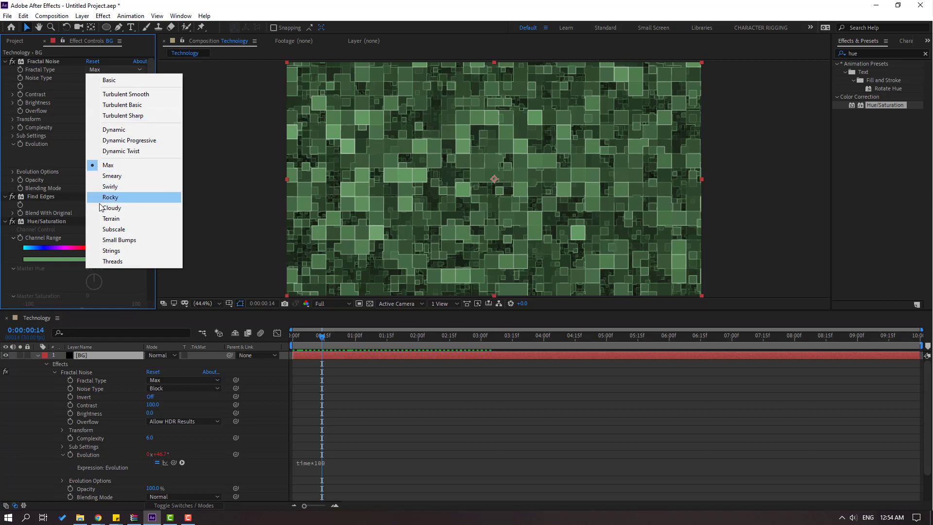
{"action": "left_click", "coordinate": [110, 198]}
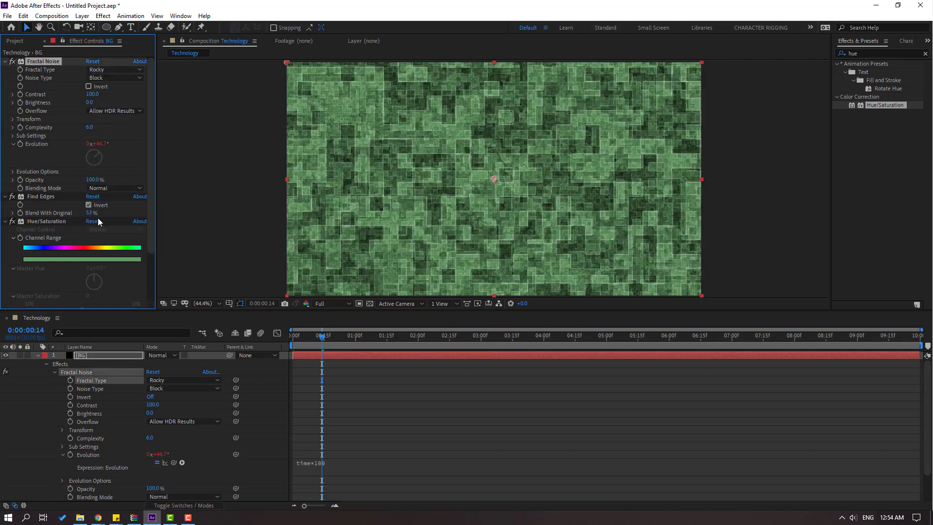
{"action": "left_click", "coordinate": [338, 335]}
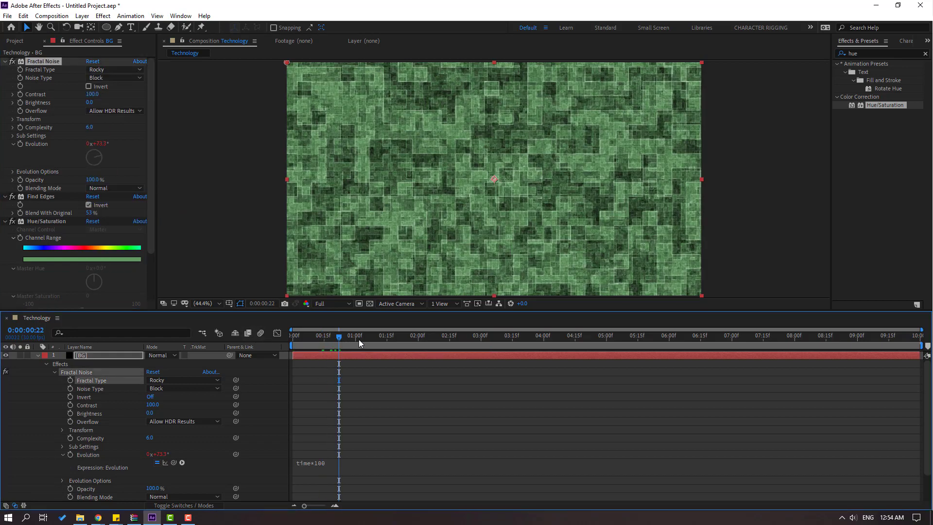
{"action": "left_click", "coordinate": [113, 69]}
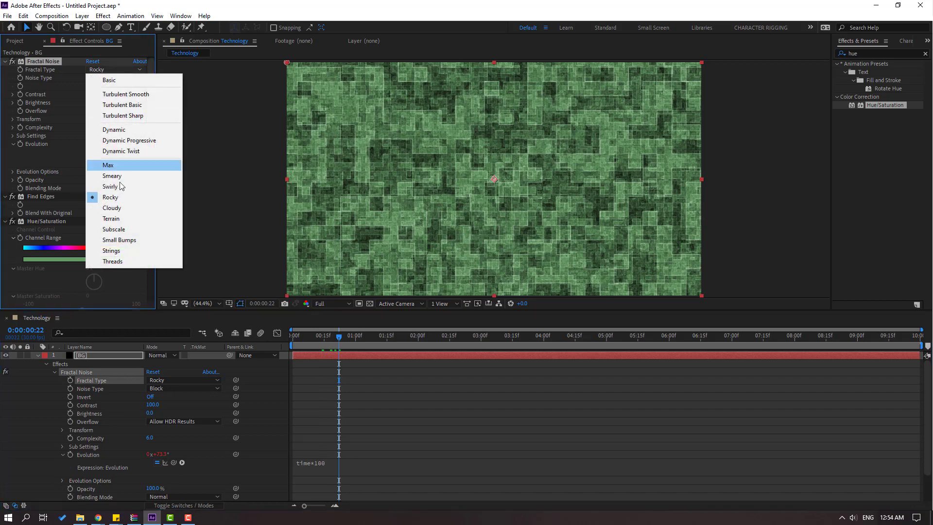
{"action": "left_click", "coordinate": [111, 208]}
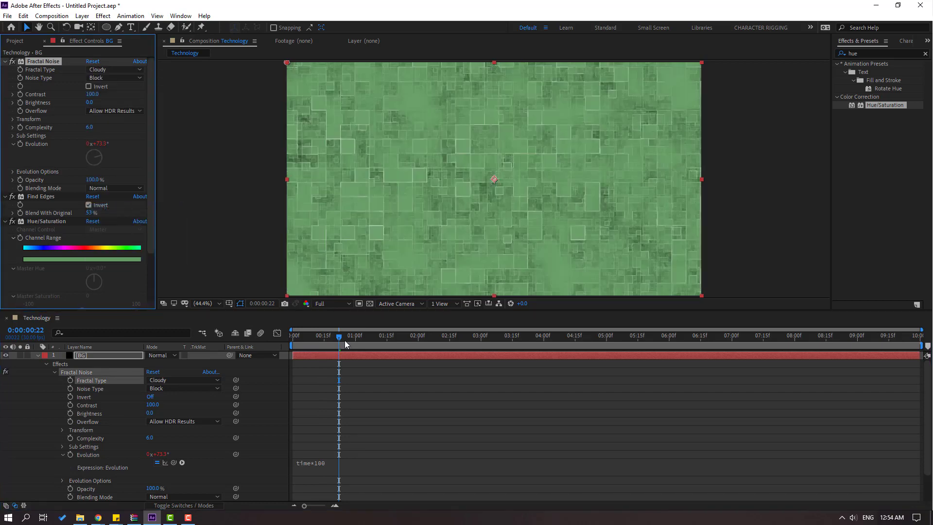
{"action": "left_click", "coordinate": [112, 69]}
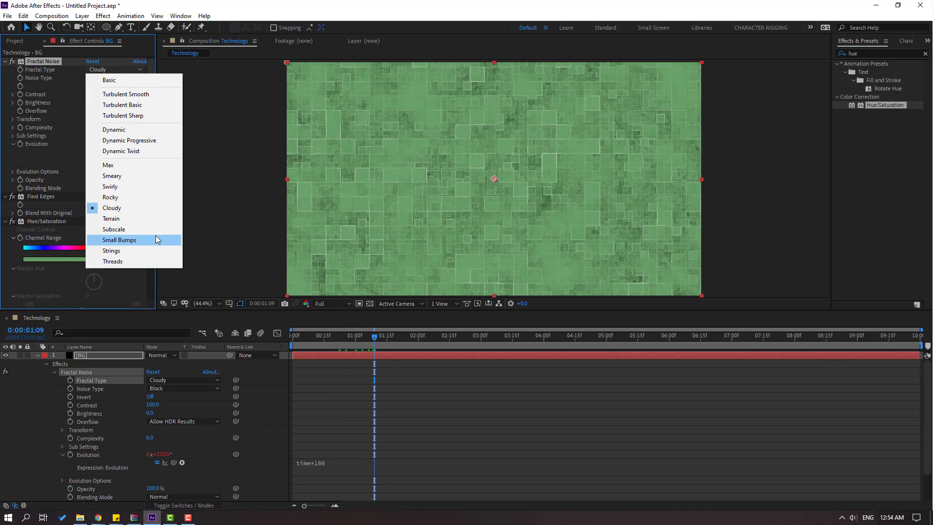
{"action": "left_click", "coordinate": [112, 229]}
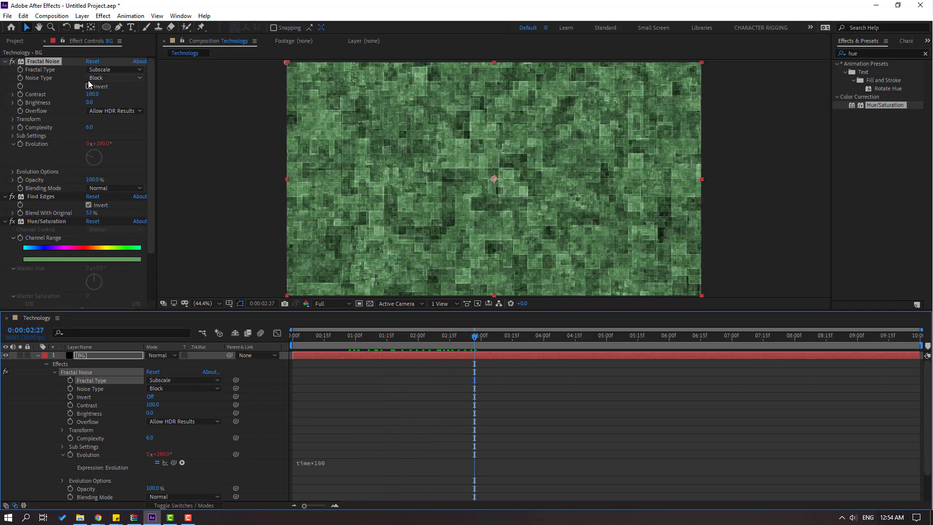
Settle on the Small Bumps fractal type for larger green blocks.
{"action": "left_click", "coordinate": [115, 69]}
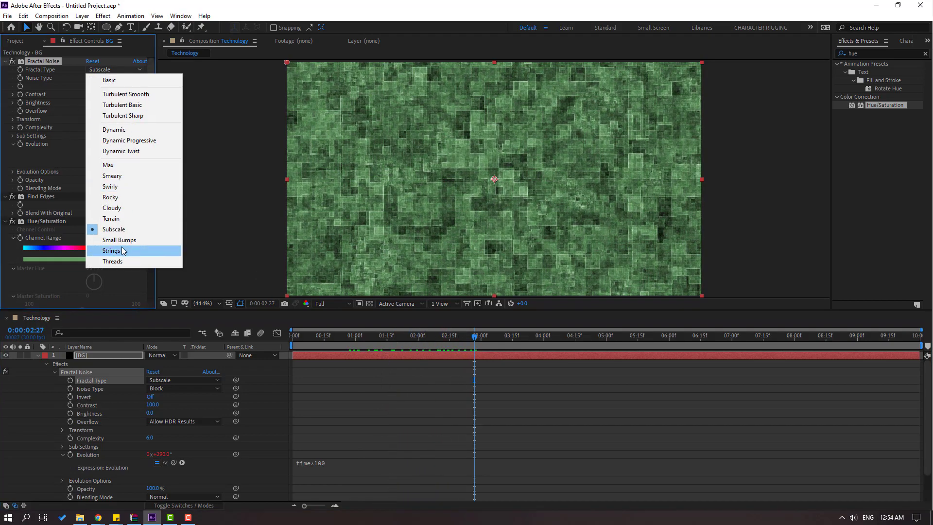
{"action": "left_click", "coordinate": [119, 240]}
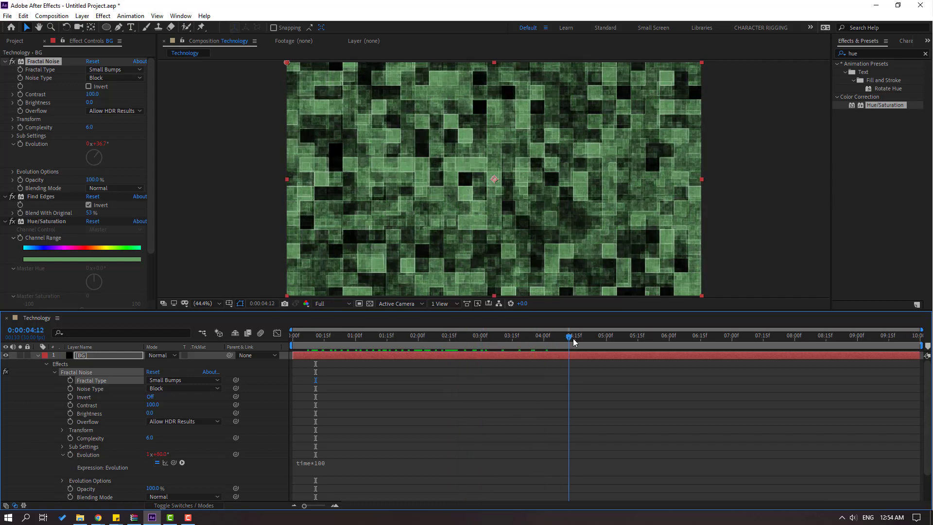
{"action": "left_click", "coordinate": [420, 335]}
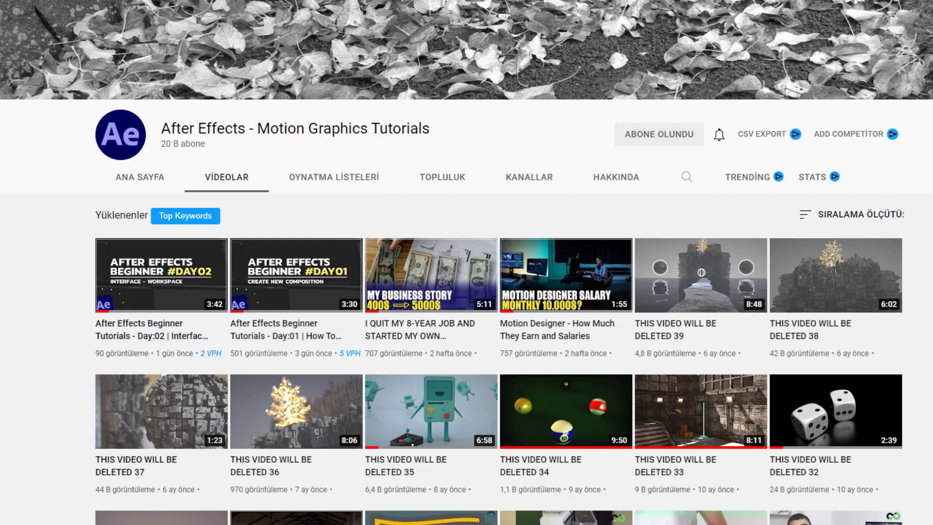
{"action": "mouse_move", "coordinate": [173, 277]}
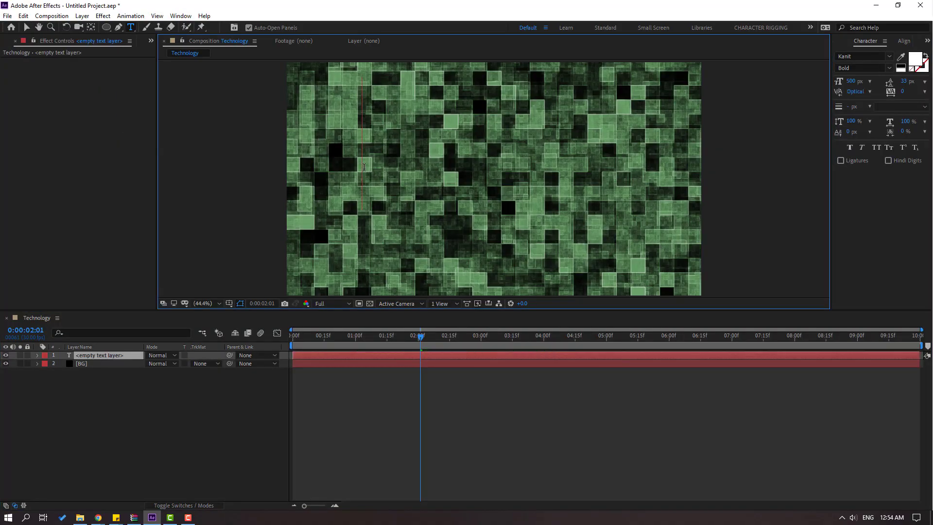
Create white TECH text and move it to the centre of the frame.
{"action": "type", "text": "TECH"}
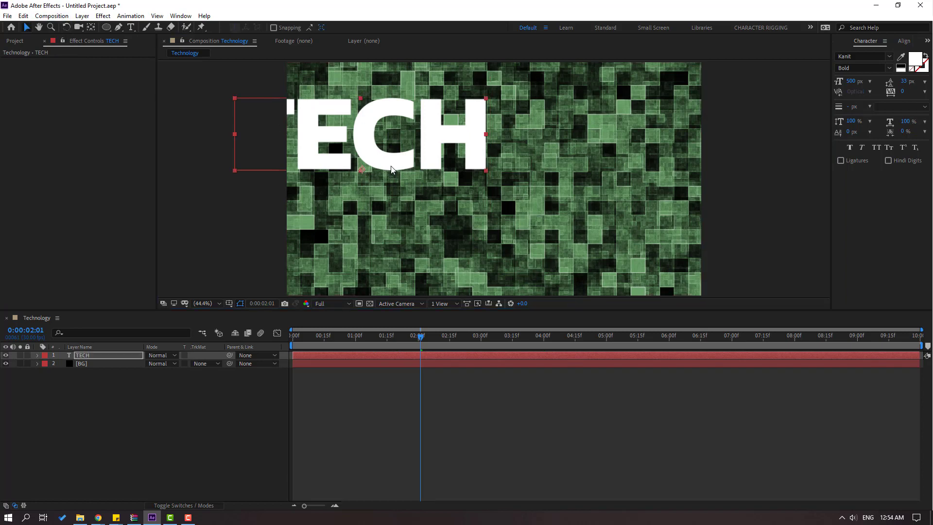
{"action": "left_click_drag", "start_coordinate": [360, 134], "coordinate": [476, 182]}
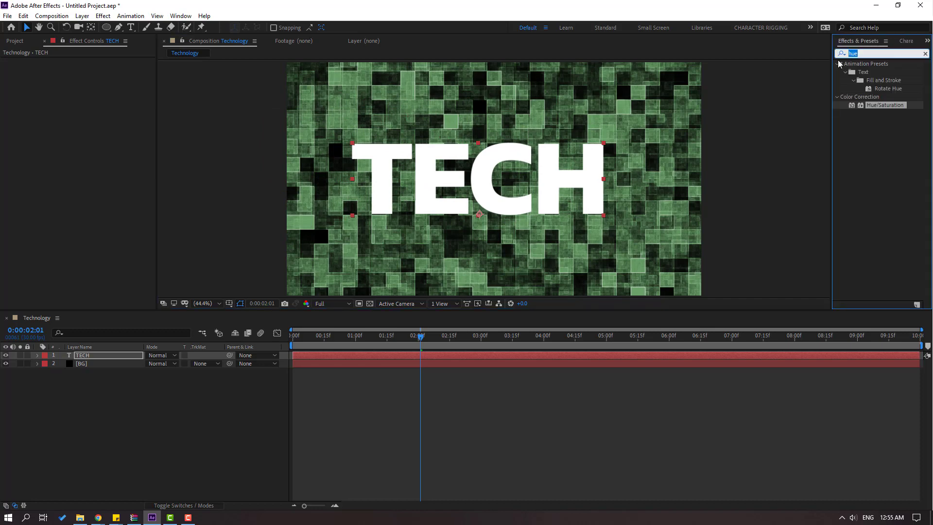
Apply CC Ball Action to the TECH text, breaking the letters into dots.
{"action": "type", "text": "ball"}
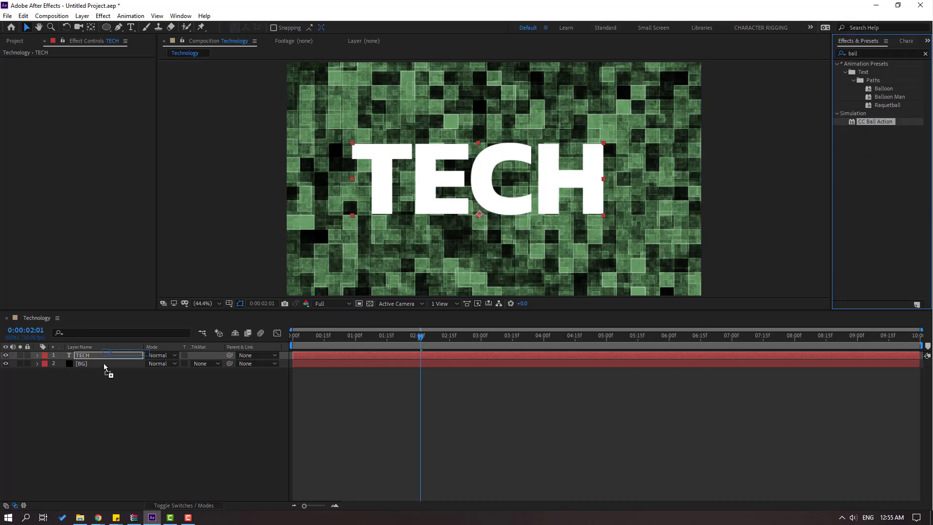
{"action": "double_click", "coordinate": [875, 121]}
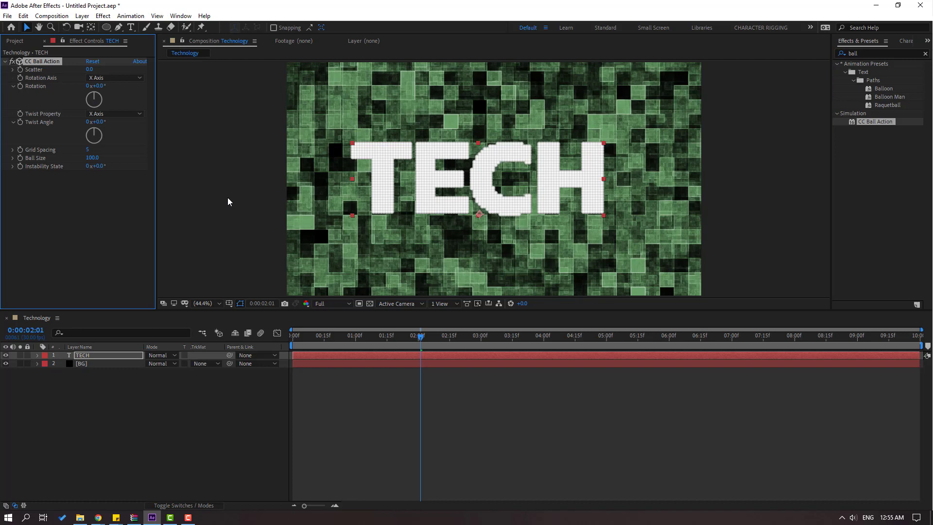
Duplicate BG and set the TECH layer's track matte so the copy is luma-matted by the text.
{"action": "left_click", "coordinate": [83, 363]}
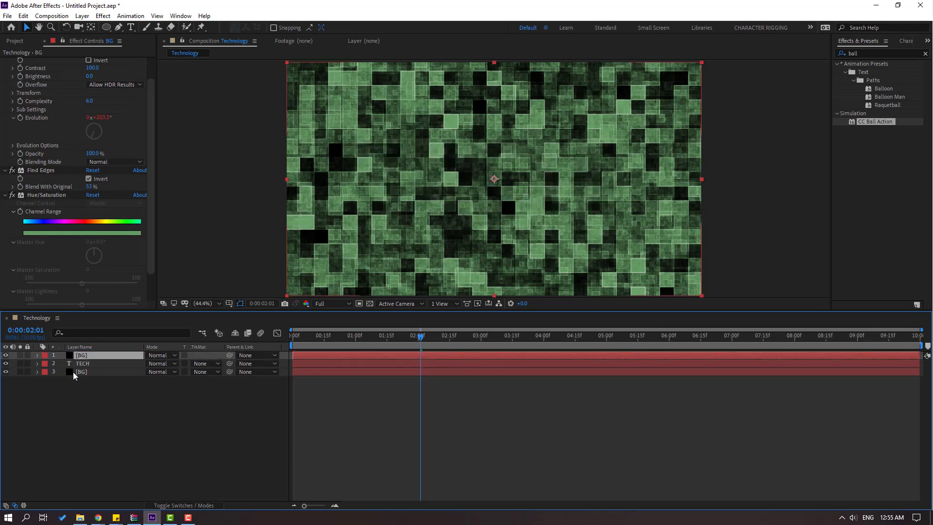
{"action": "left_click", "coordinate": [81, 362]}
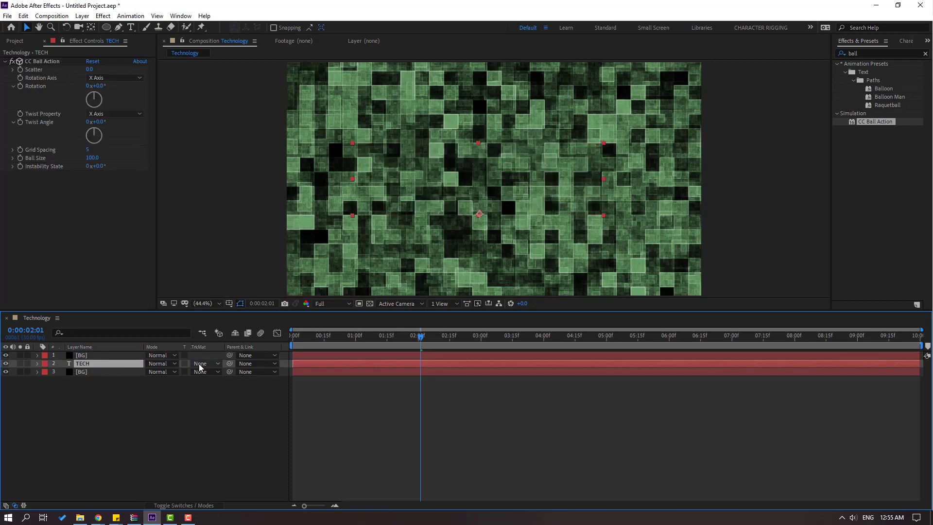
{"action": "left_click", "coordinate": [205, 362]}
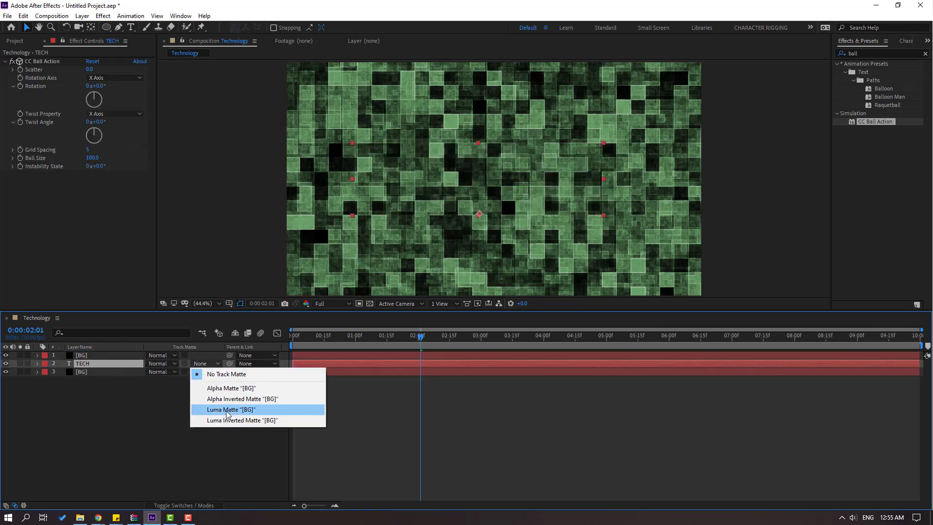
{"action": "left_click", "coordinate": [230, 409]}
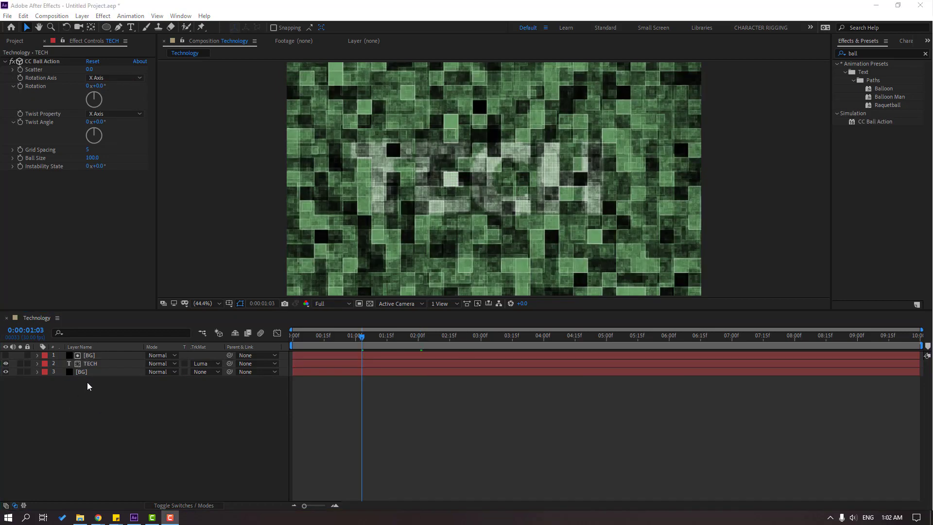
Precompose the matte and text layers into a composition named TEXT.
{"action": "left_click", "coordinate": [89, 363]}
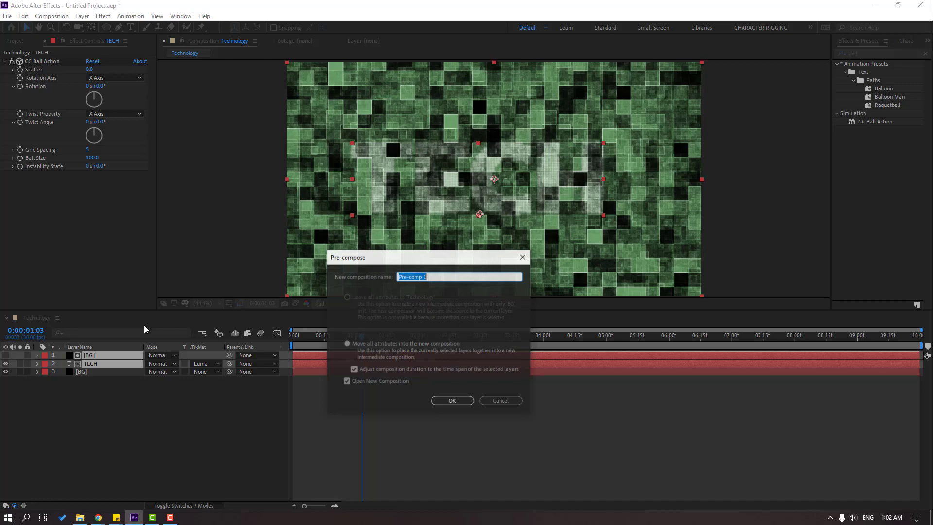
{"action": "type", "text": "TEX"}
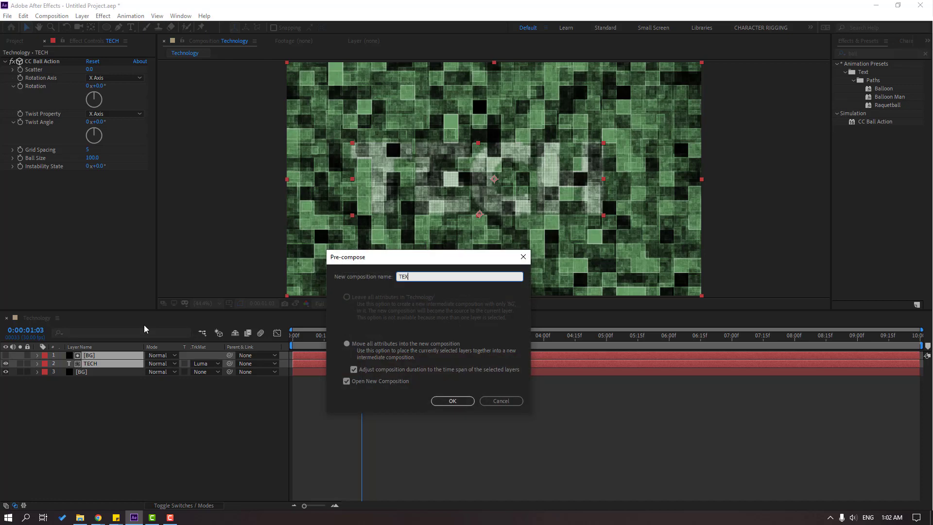
{"action": "left_click", "coordinate": [452, 400]}
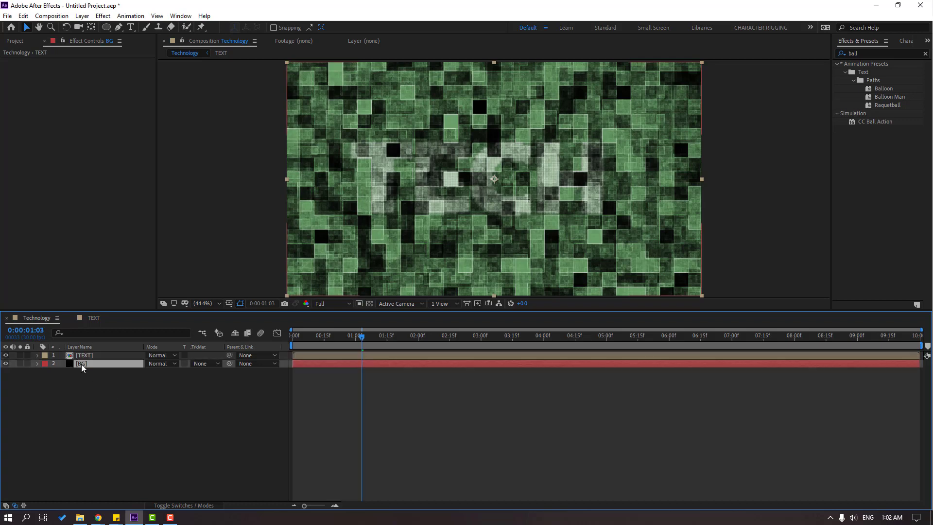
Switch the BG layer's Fractal Noise type to Threads for a darker, finer texture.
{"action": "left_click", "coordinate": [82, 363]}
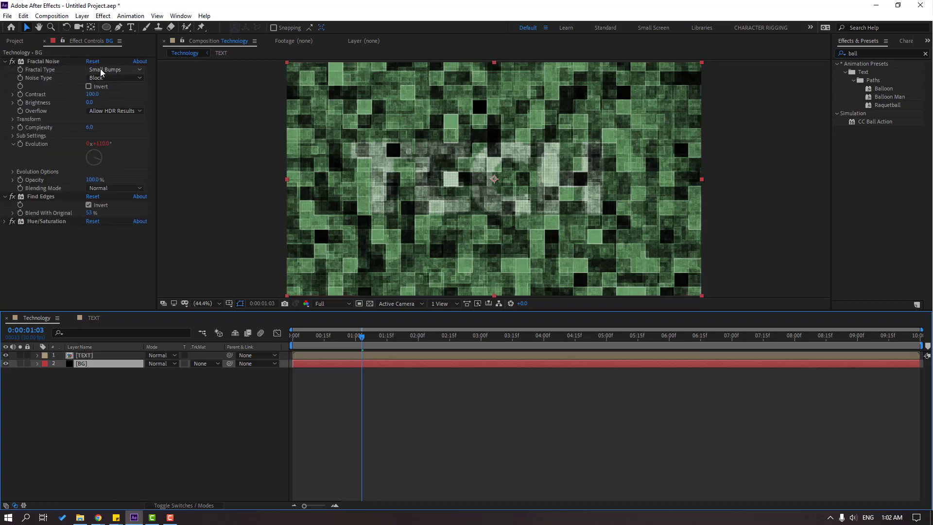
{"action": "left_click", "coordinate": [114, 69]}
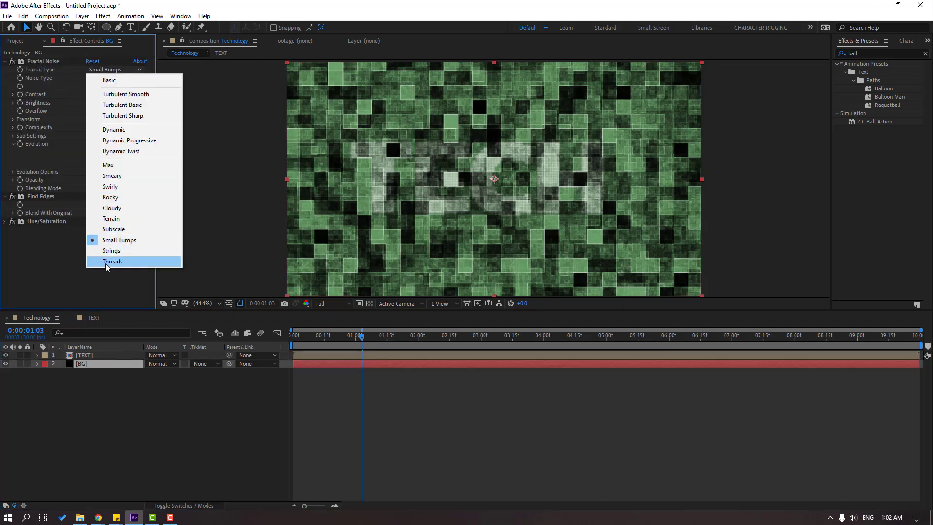
{"action": "left_click", "coordinate": [113, 261]}
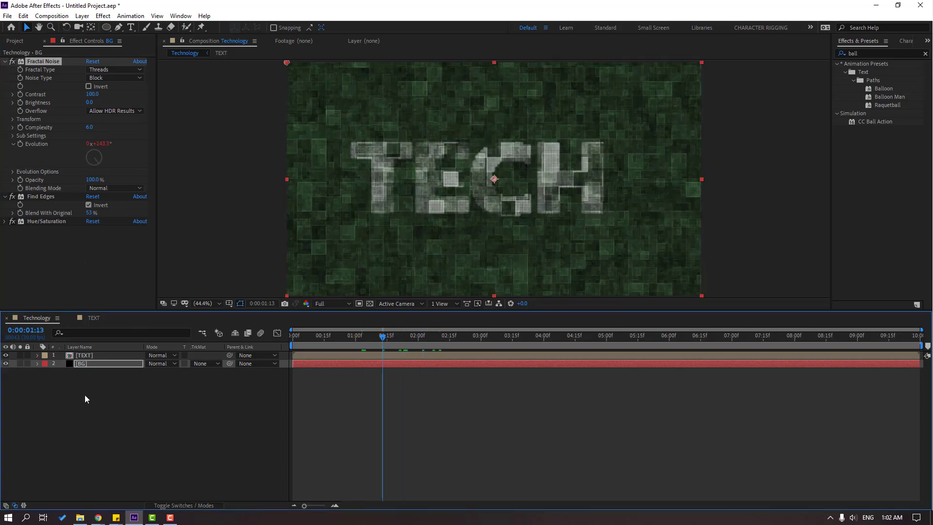
{"action": "left_click", "coordinate": [84, 355]}
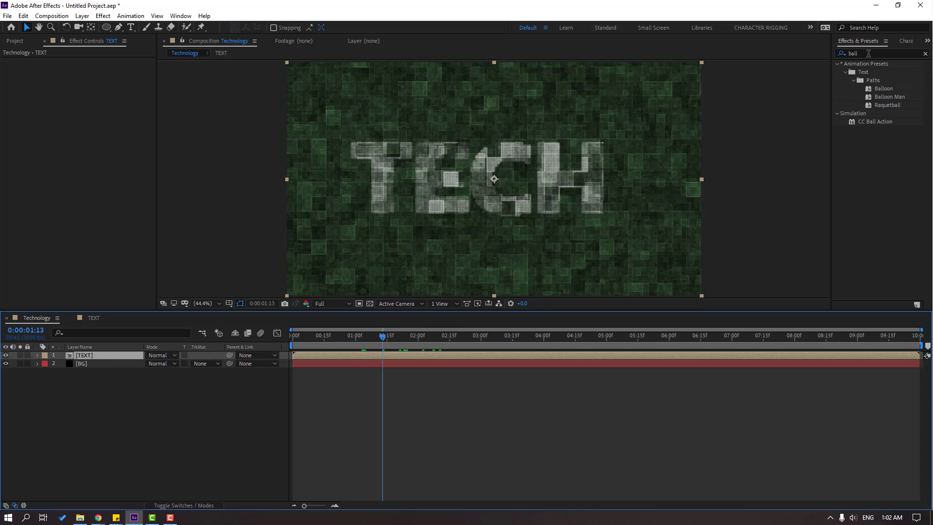
Apply Levels to the TEXT layer and raise Output Black to brighten the text.
{"action": "type", "text": "level"}
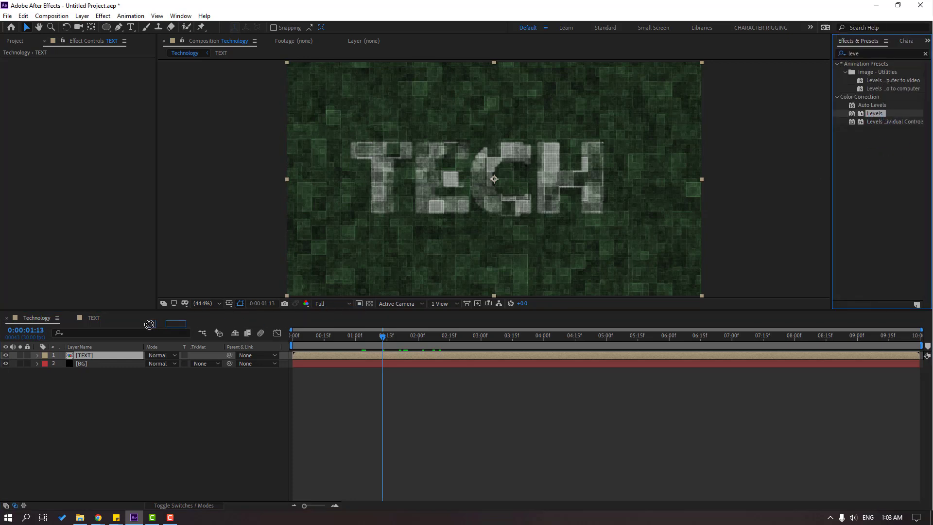
{"action": "double_click", "coordinate": [875, 113]}
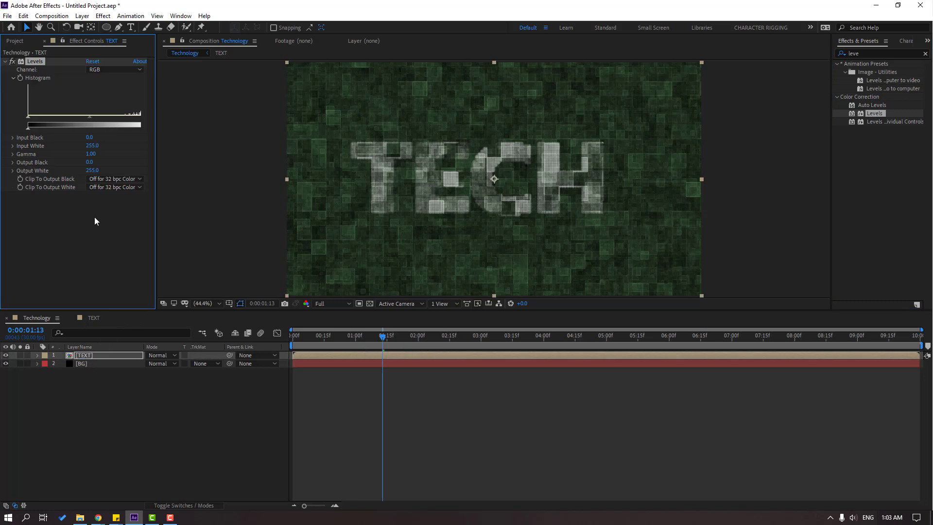
{"action": "left_click_drag", "start_coordinate": [89, 116], "coordinate": [70, 124]}
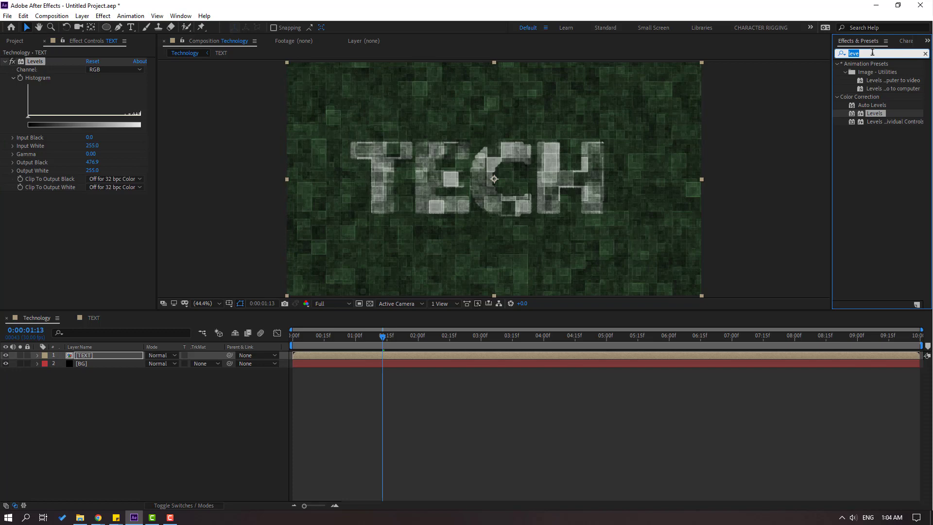
Add Glow and Hue/Saturation to the TEXT layer and open the TEXT precomposition.
{"action": "type", "text": "glow"}
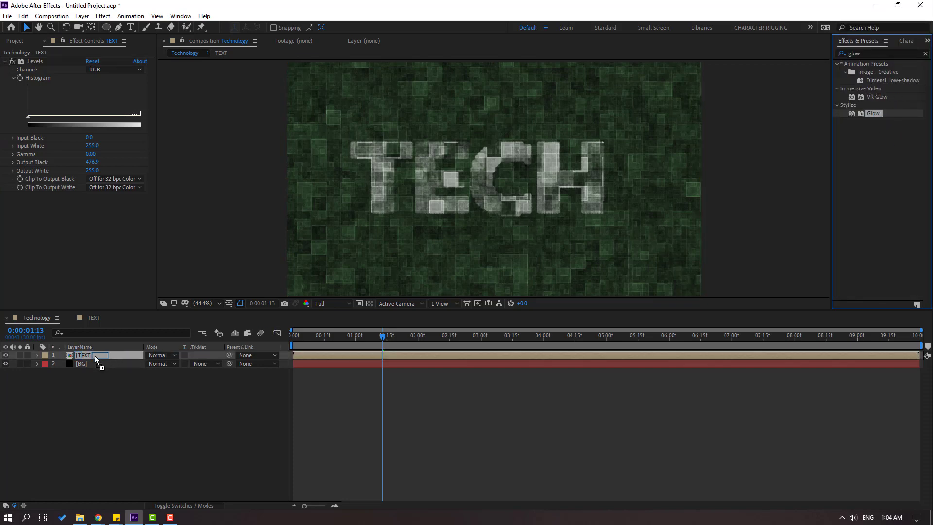
{"action": "double_click", "coordinate": [873, 113]}
{"action": "type", "text": "hue"}
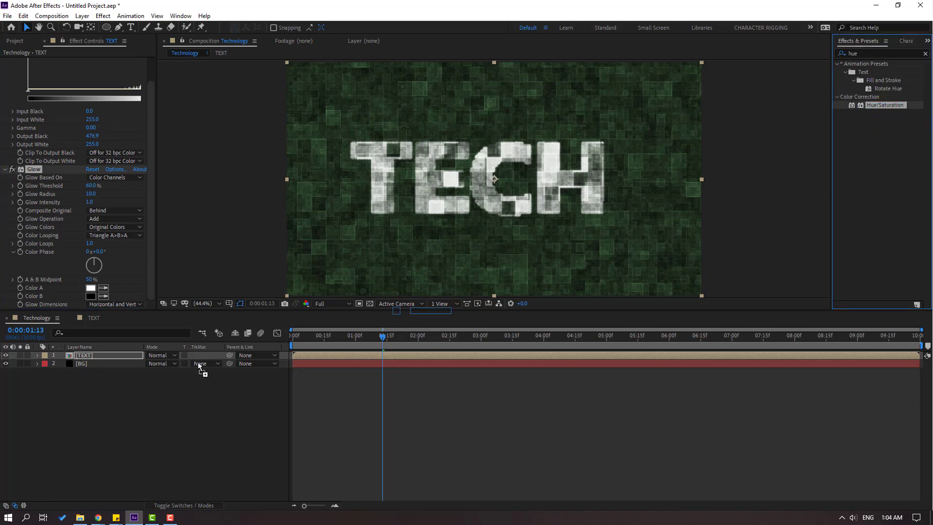
{"action": "scroll", "scroll_direction": "down", "scroll_amount": 3}
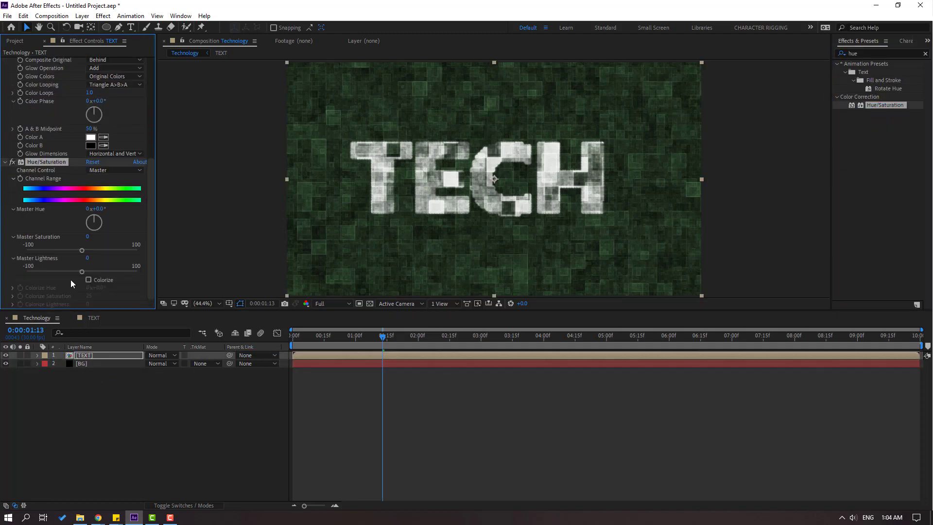
{"action": "scroll", "scroll_direction": "up", "scroll_amount": 3}
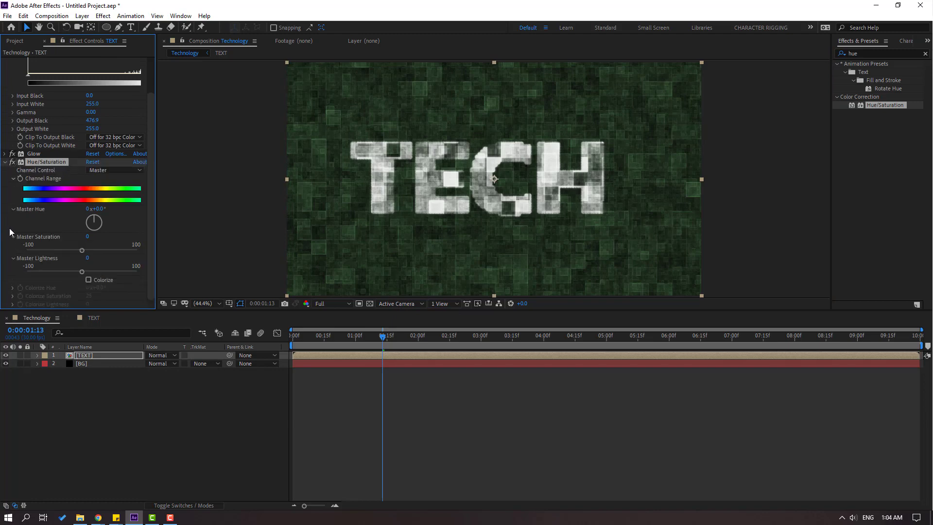
{"action": "left_click", "coordinate": [5, 162]}
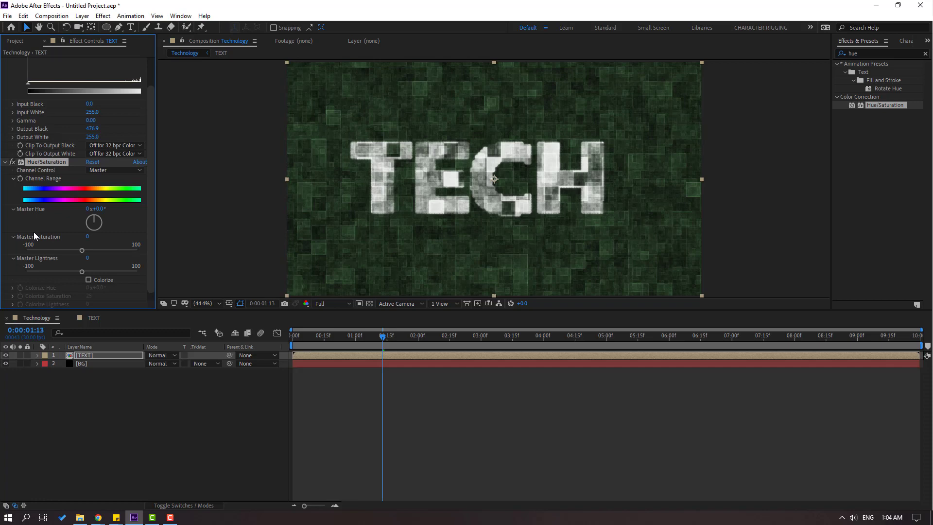
{"action": "left_click", "coordinate": [89, 271]}
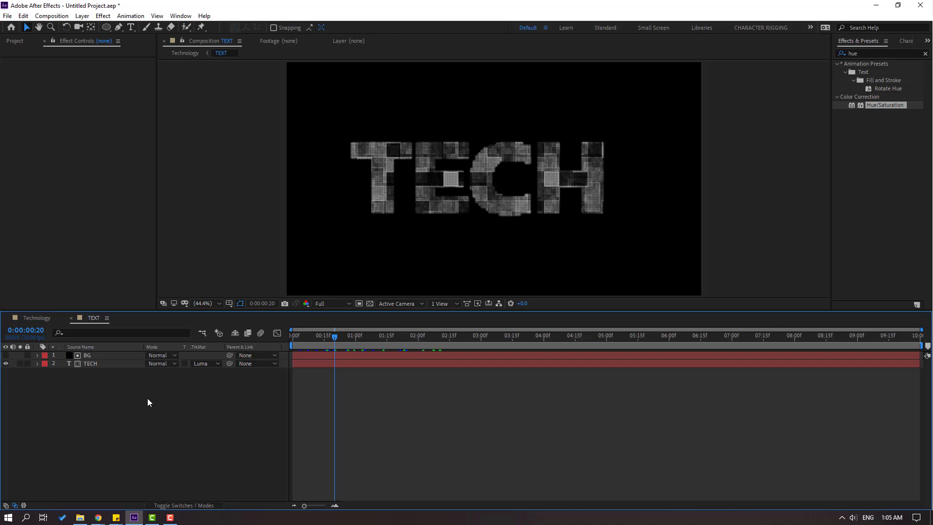
Keyframe CC Ball Action Scatter on TECH high at 0s so the letters break into balls, then zero later.
{"action": "left_click", "coordinate": [90, 363]}
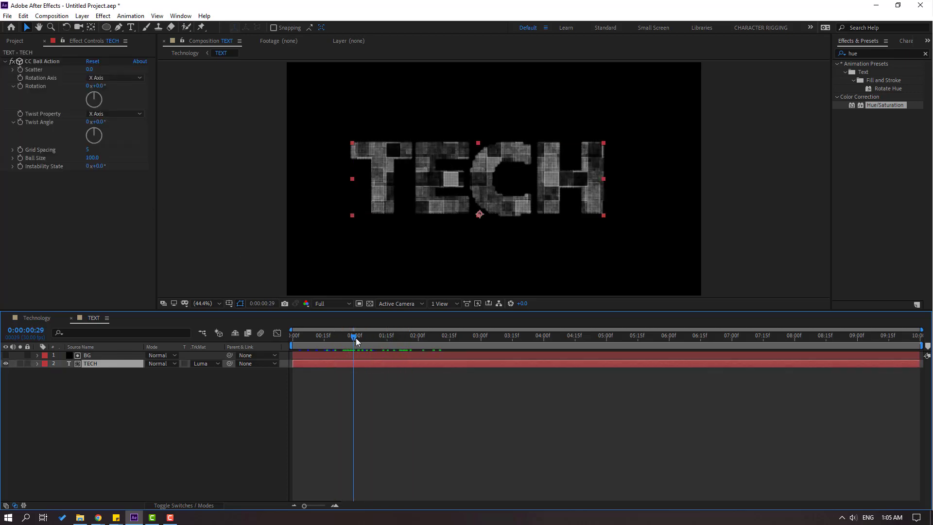
{"action": "left_click", "coordinate": [354, 335]}
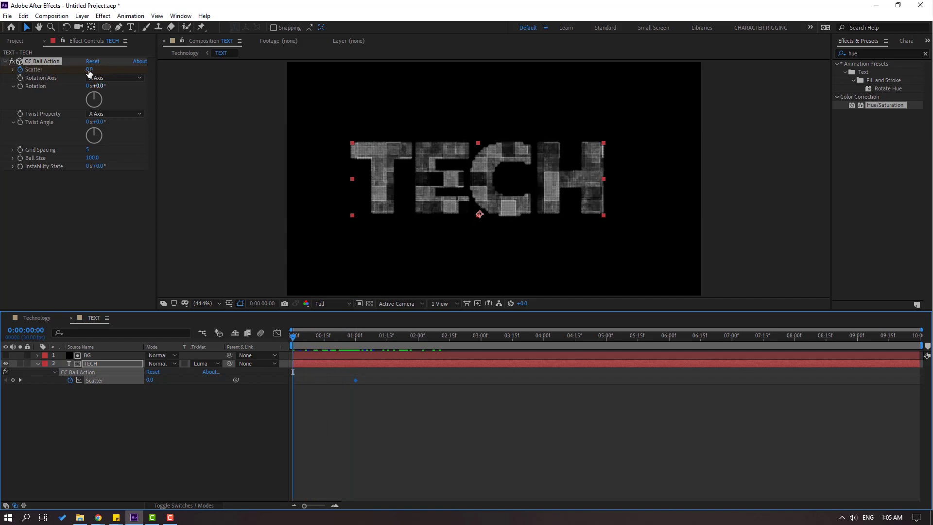
{"action": "left_click_drag", "start_coordinate": [88, 69], "coordinate": [110, 69]}
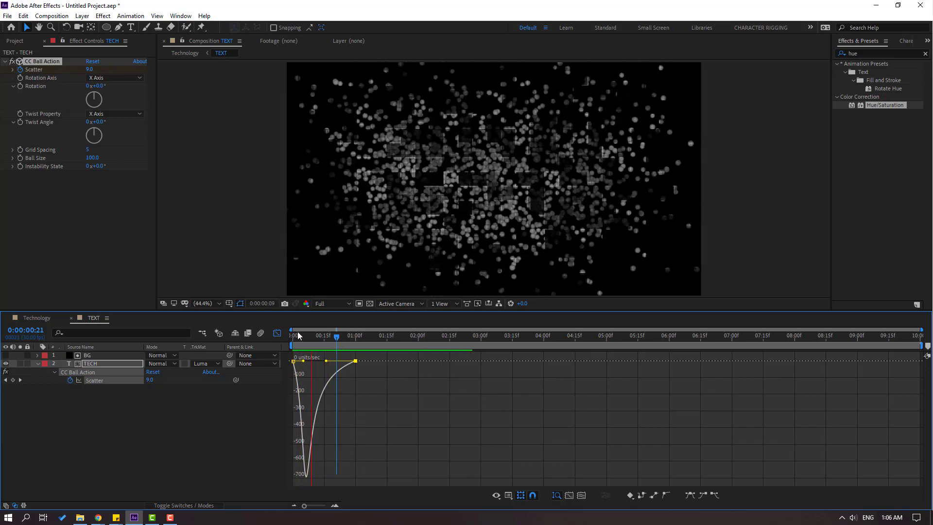
{"action": "left_click", "coordinate": [324, 335]}
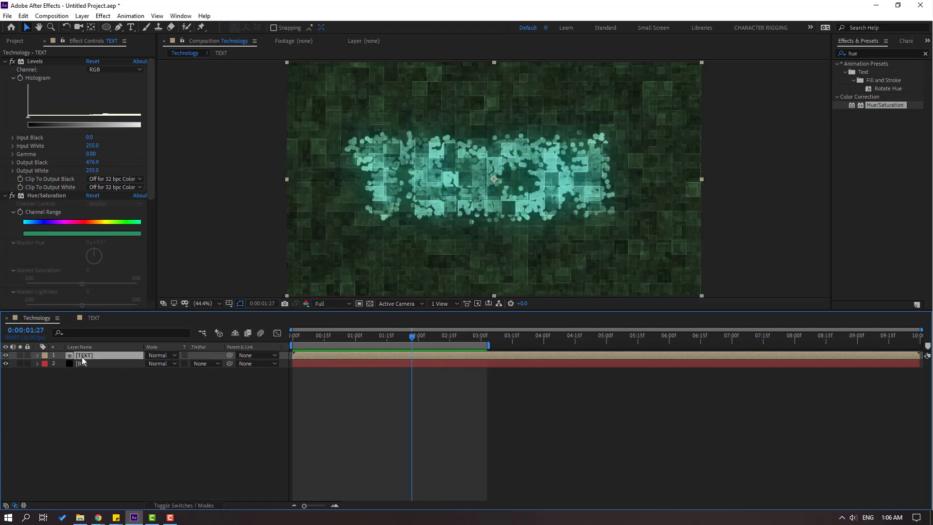
Keyframe the TEXT layer's Scale at 150% at the start down to 100%, with Easy Ease applied.
{"action": "left_click", "coordinate": [359, 335]}
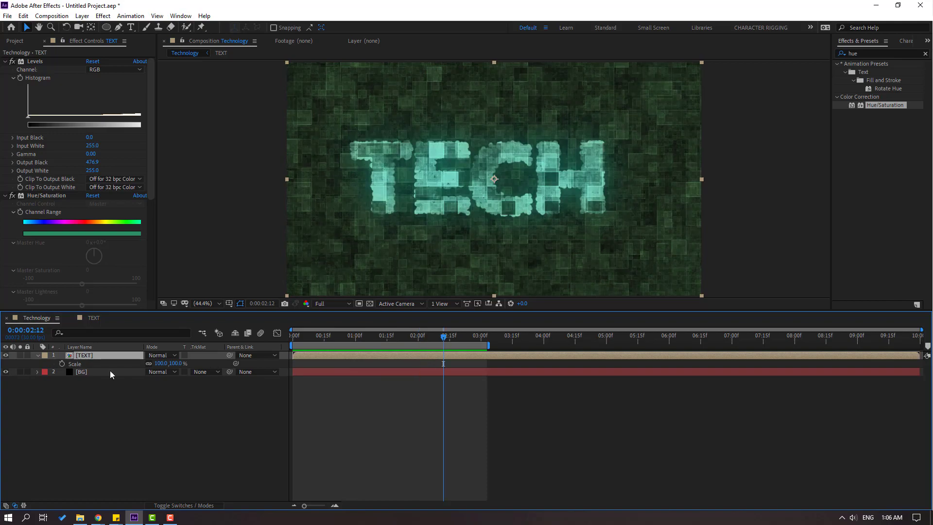
{"action": "left_click", "coordinate": [311, 335]}
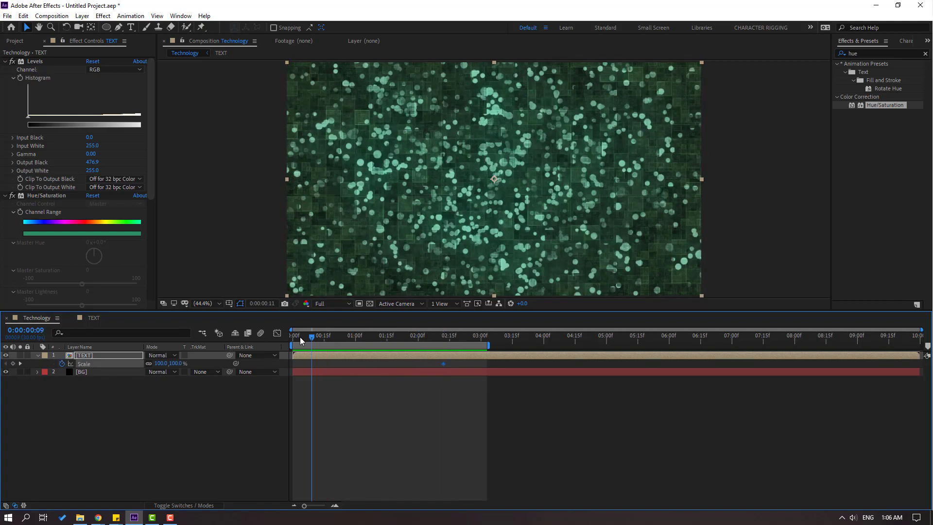
{"action": "double_click", "coordinate": [160, 363]}
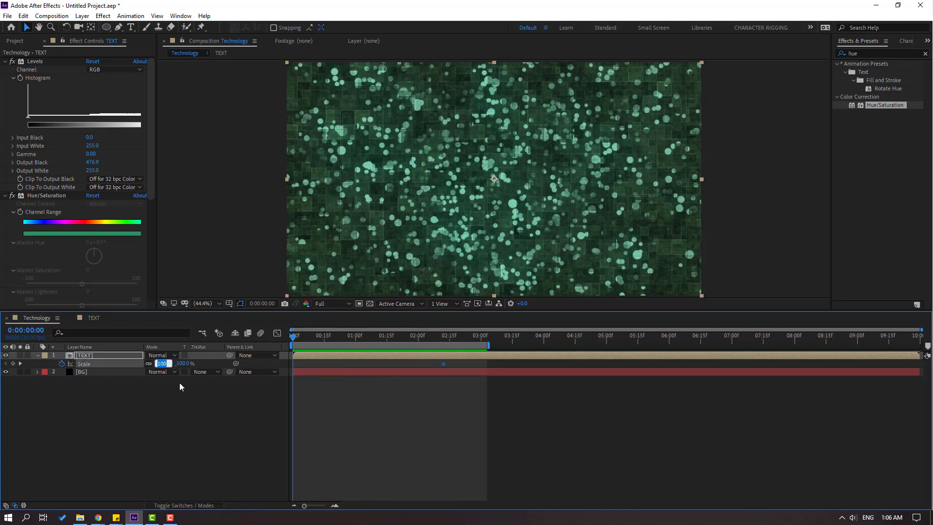
{"action": "type", "text": "150"}
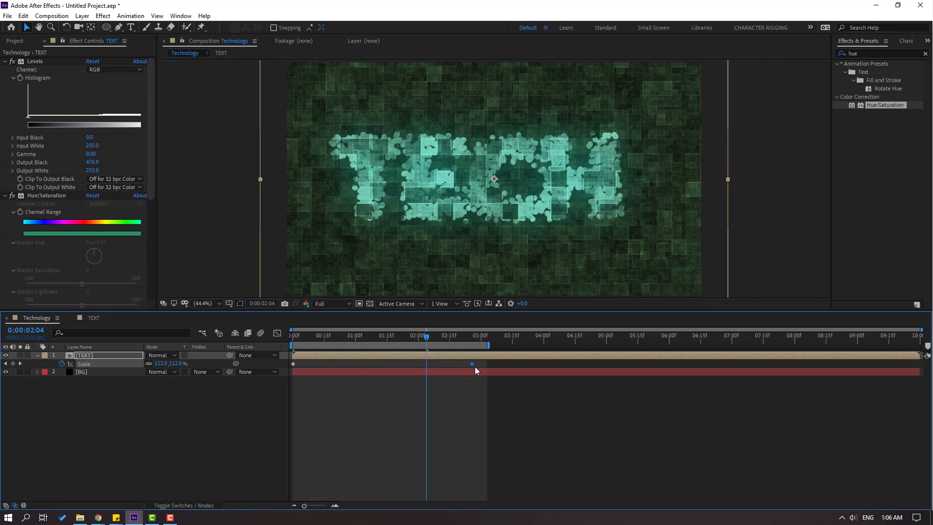
{"action": "right_click", "coordinate": [293, 364]}
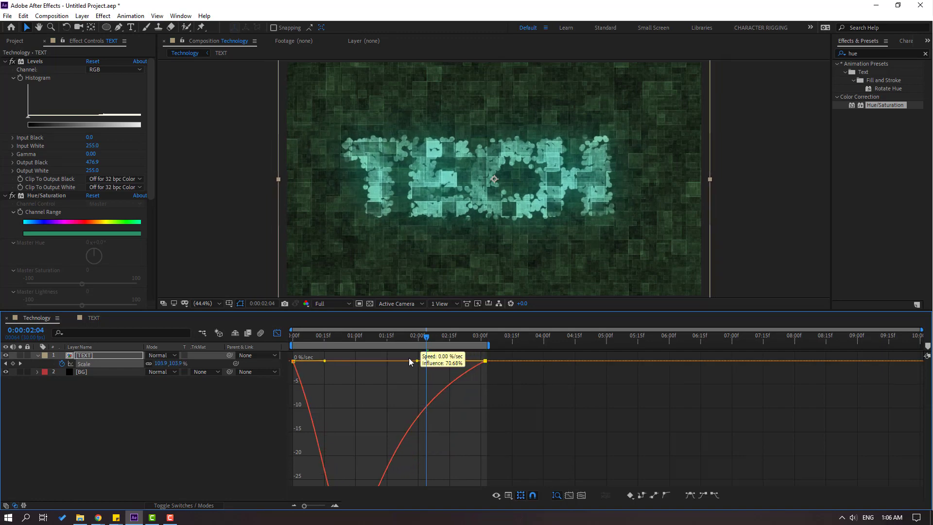
Lower the composition preview resolution to Quarter for smoother playback.
{"action": "left_click", "coordinate": [330, 303]}
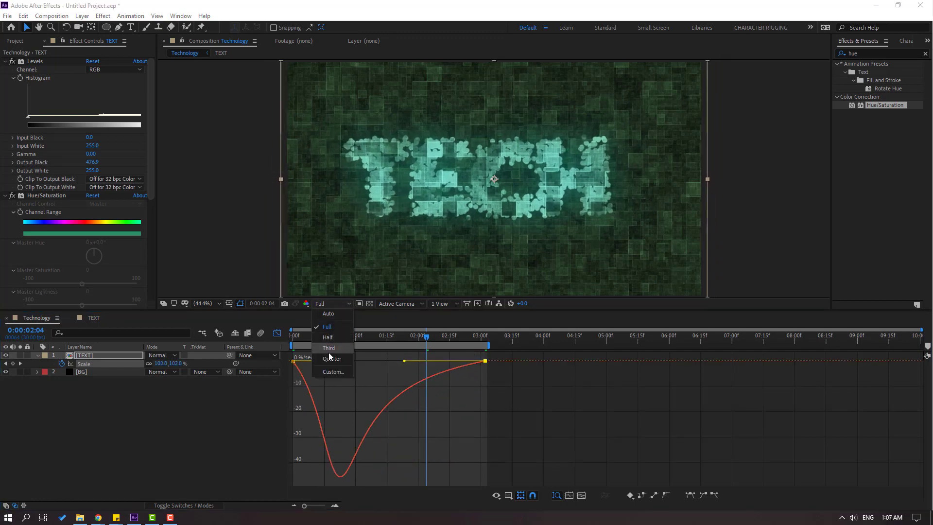
{"action": "left_click", "coordinate": [332, 358]}
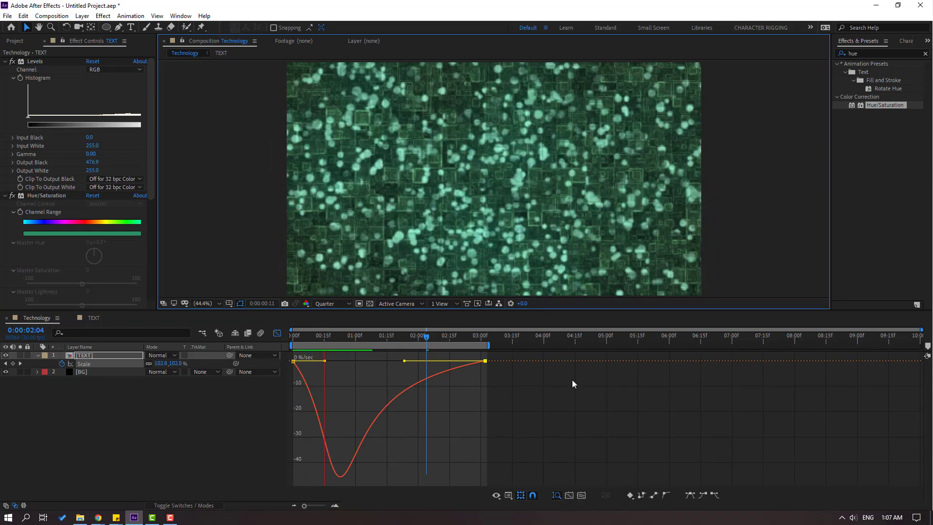